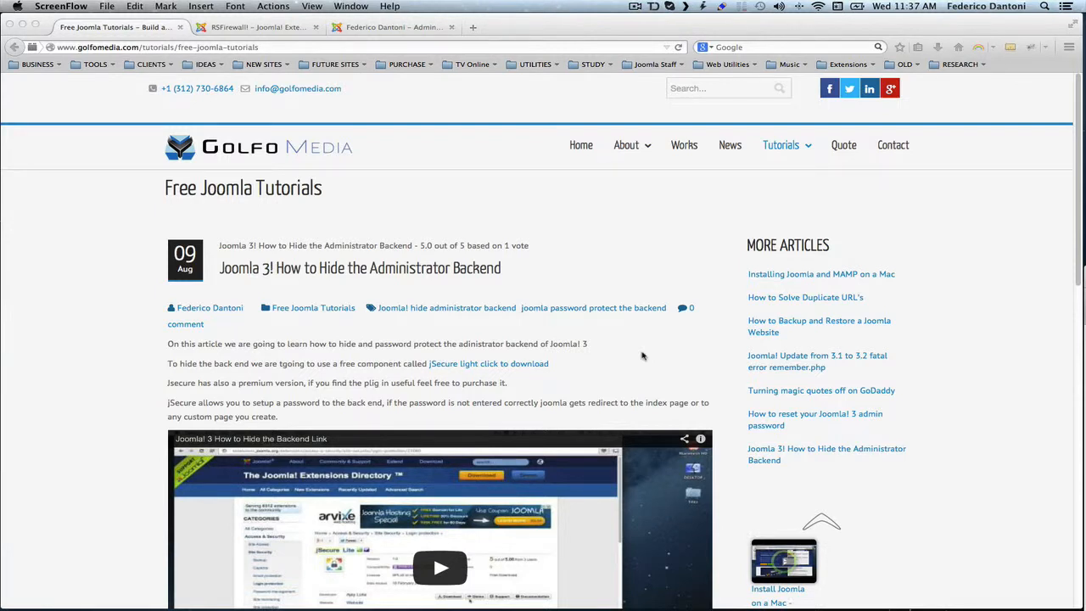
{"action": "mouse_move", "coordinate": [857, 326]}
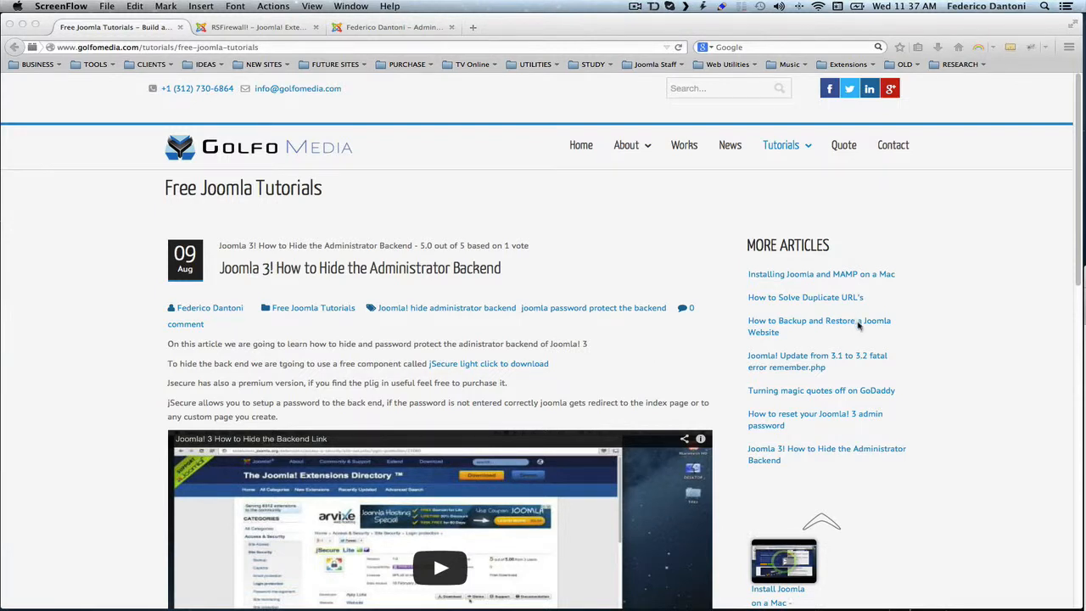
Step: Open the 'How to Backup and Restore a Joomla Website' article, then return to the RSFirewall listing tab
{"action": "left_click", "coordinate": [818, 325]}
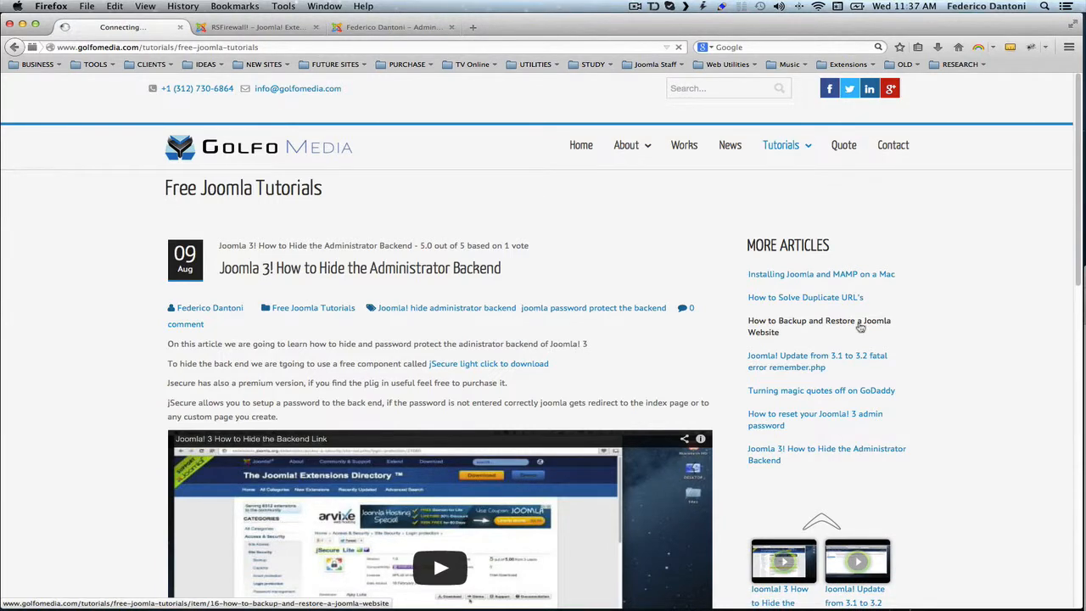
{"action": "left_click", "coordinate": [819, 326]}
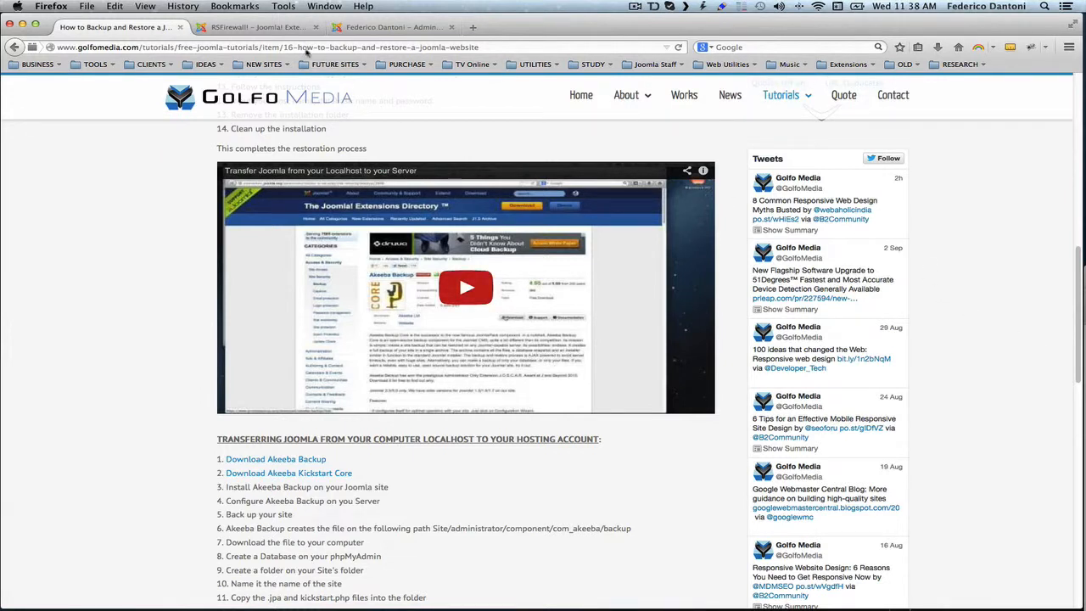
{"action": "left_click", "coordinate": [255, 27]}
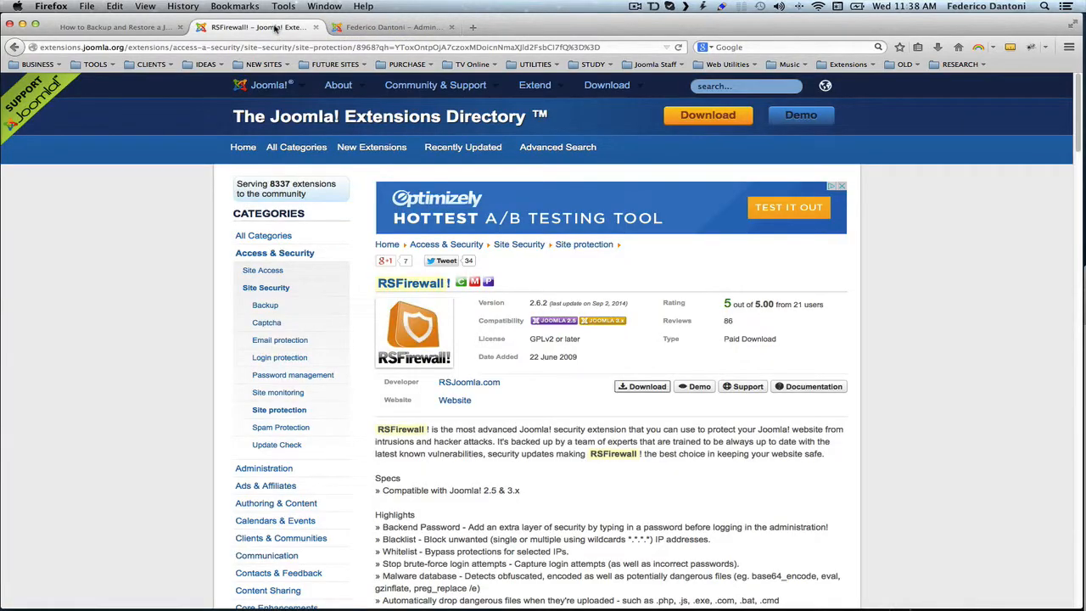
{"action": "mouse_move", "coordinate": [916, 167]}
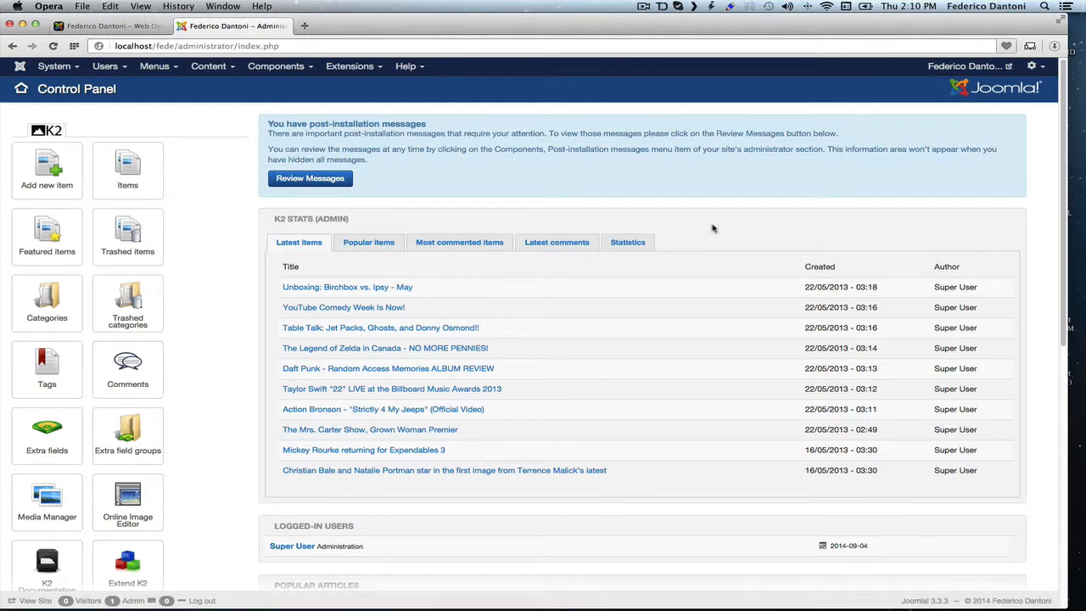
Step: Upload and install com_rsfirewall_2.5-3.x.zip through the Extension Manager
{"action": "left_click", "coordinate": [349, 66]}
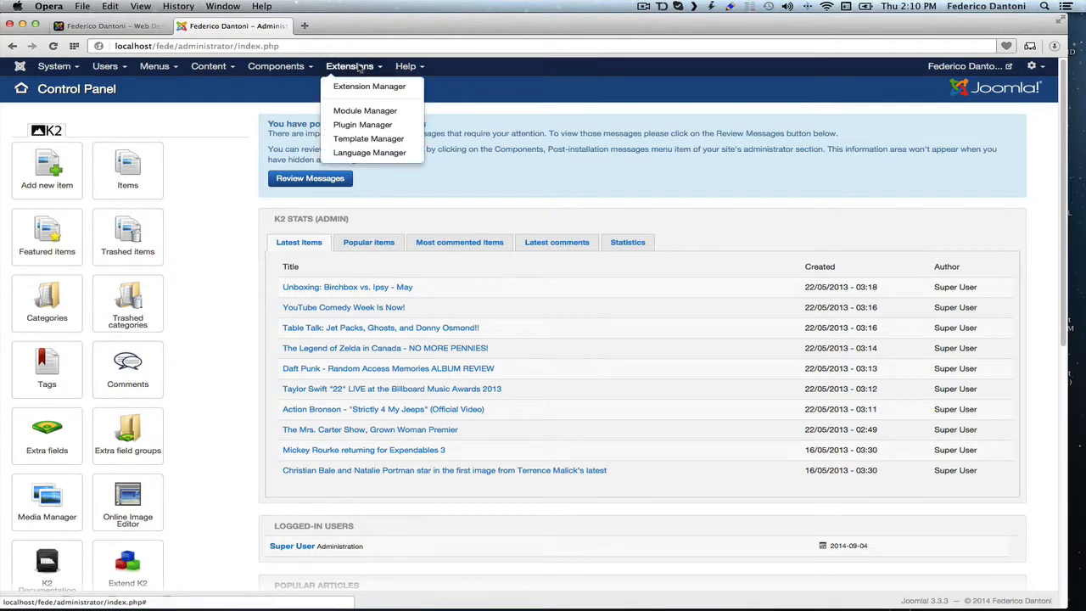
{"action": "left_click", "coordinate": [369, 86]}
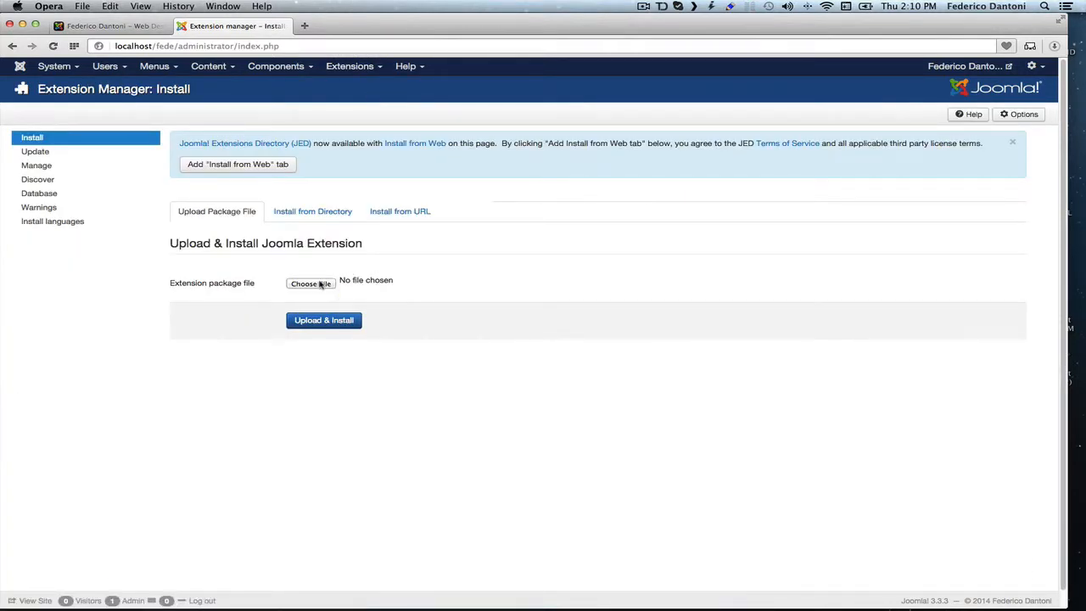
{"action": "left_click", "coordinate": [310, 283]}
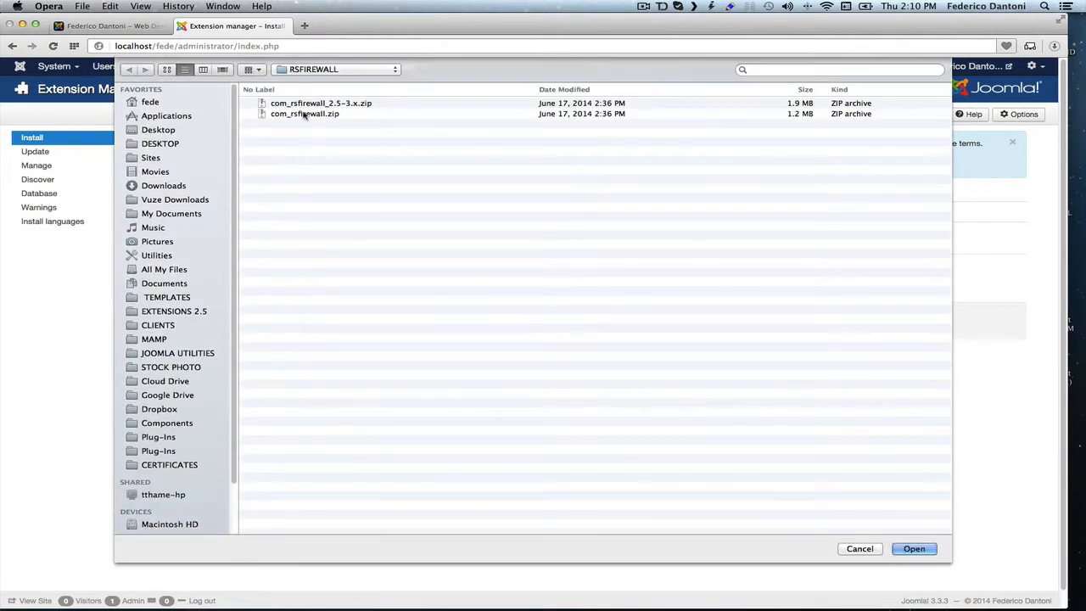
{"action": "left_click", "coordinate": [914, 548]}
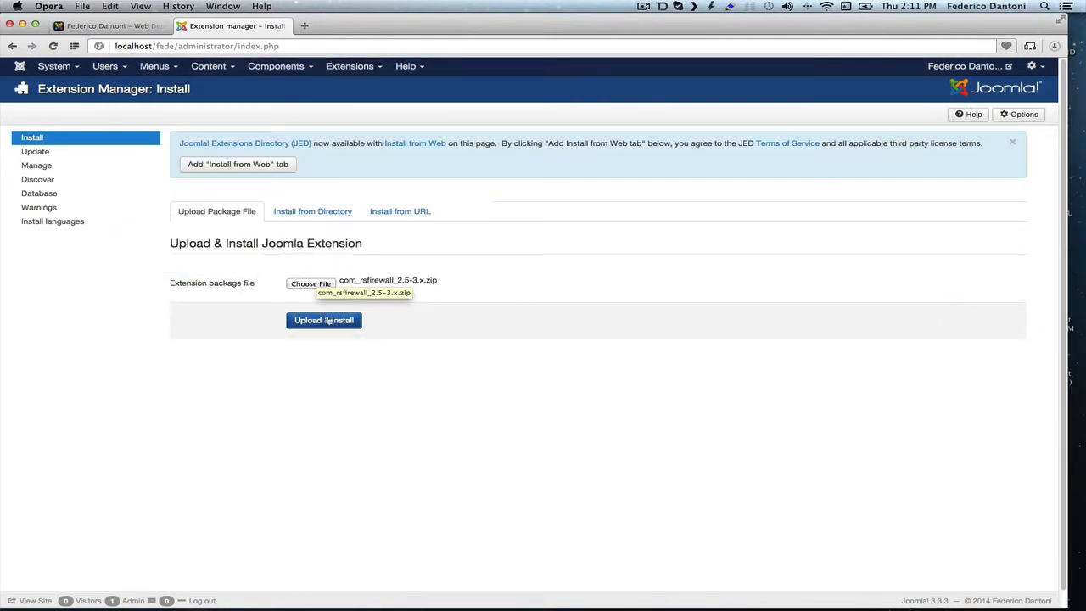
{"action": "left_click", "coordinate": [324, 320]}
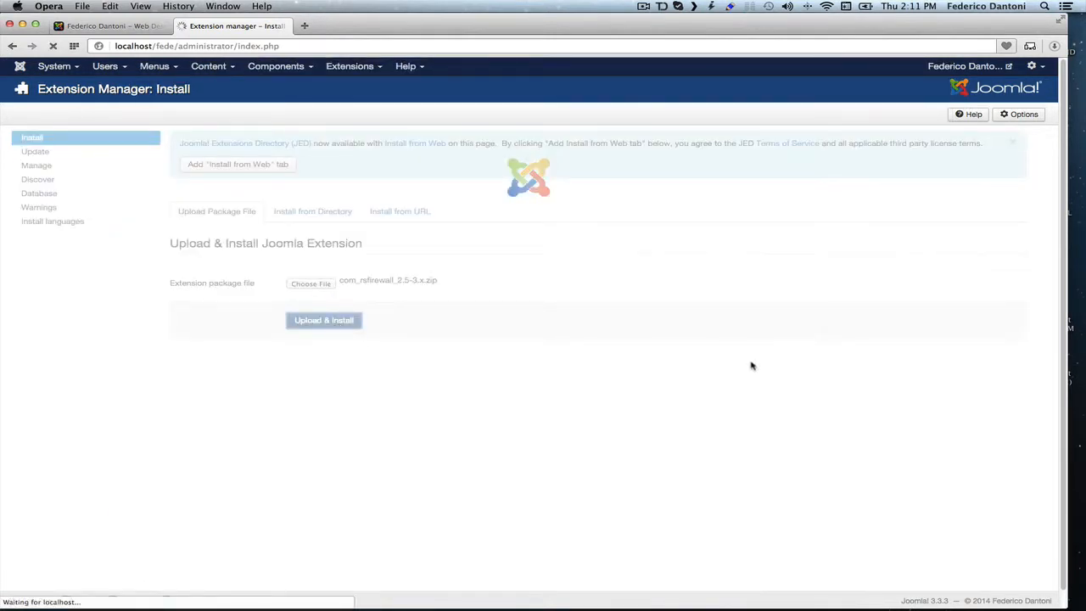
{"action": "left_click", "coordinate": [323, 320]}
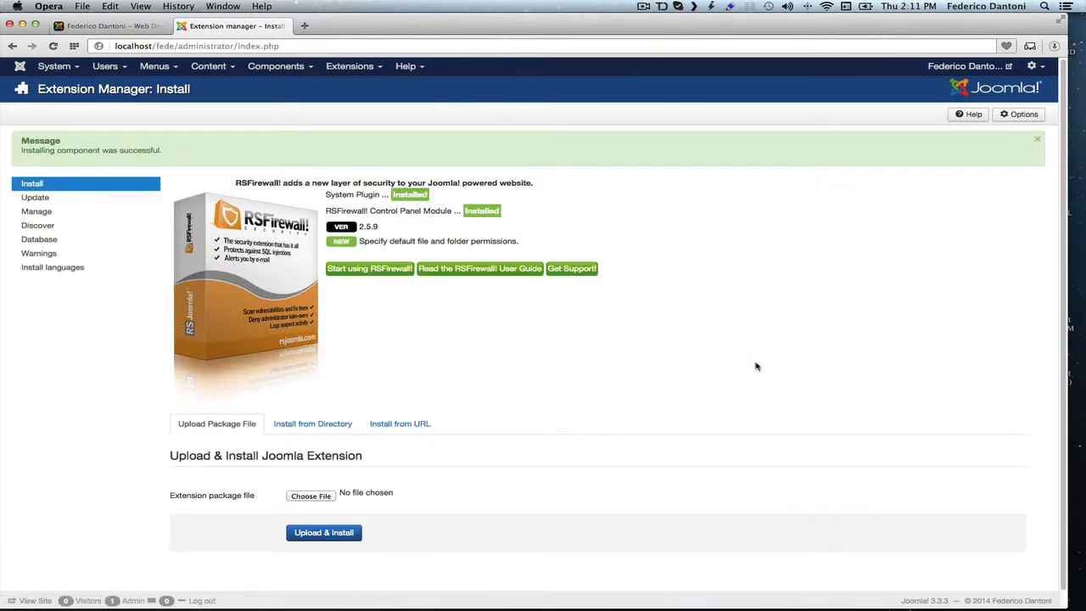
{"action": "mouse_move", "coordinate": [576, 216]}
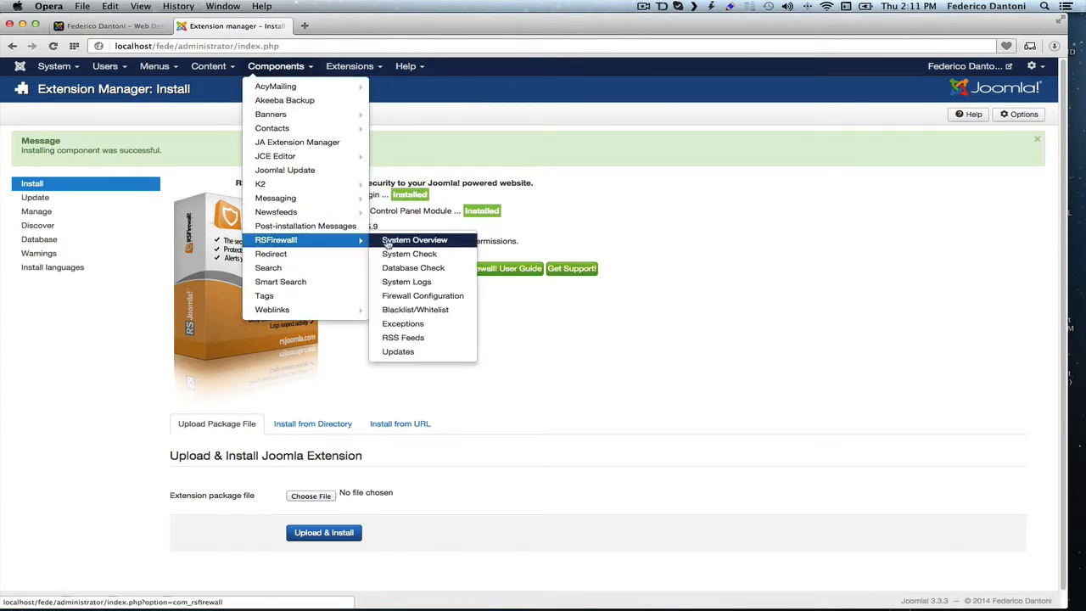
Step: Run RSFirewall's System Check from System Overview, yielding a security grade of 80
{"action": "left_click", "coordinate": [414, 239]}
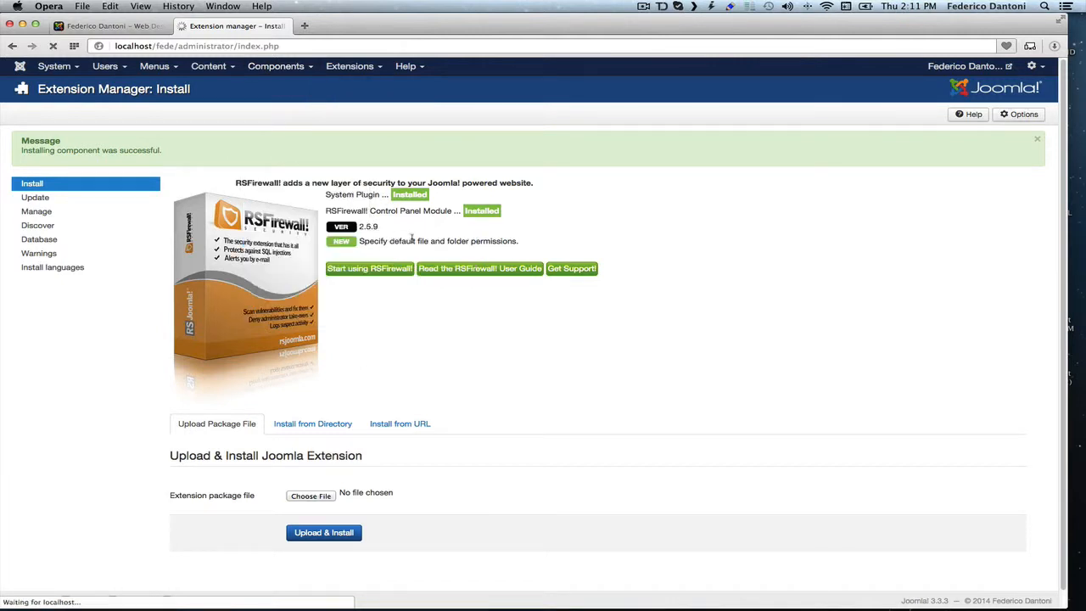
{"action": "left_click", "coordinate": [369, 268]}
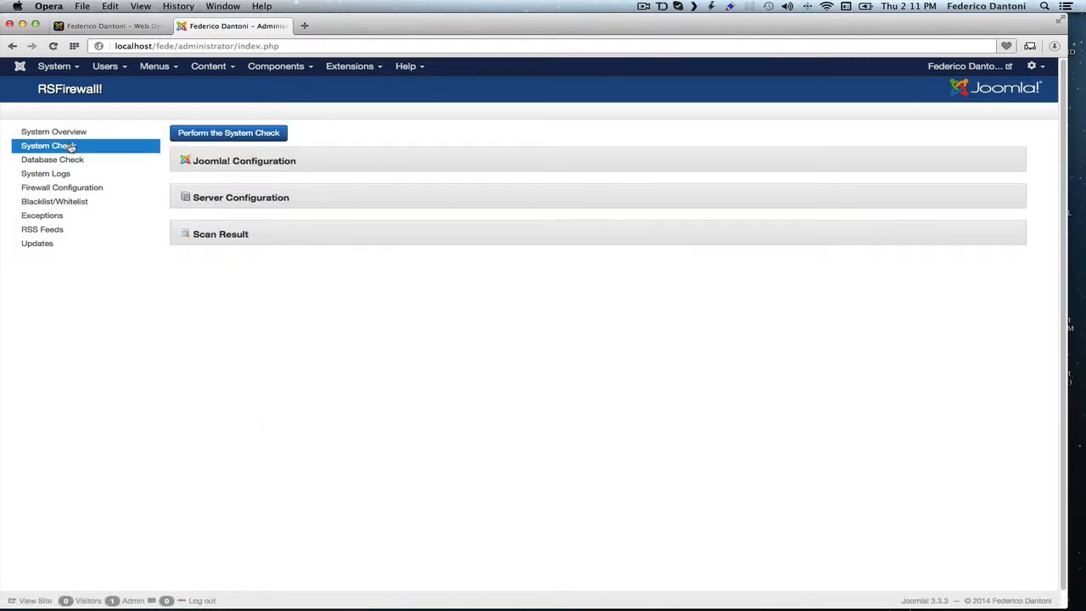
{"action": "mouse_move", "coordinate": [299, 132]}
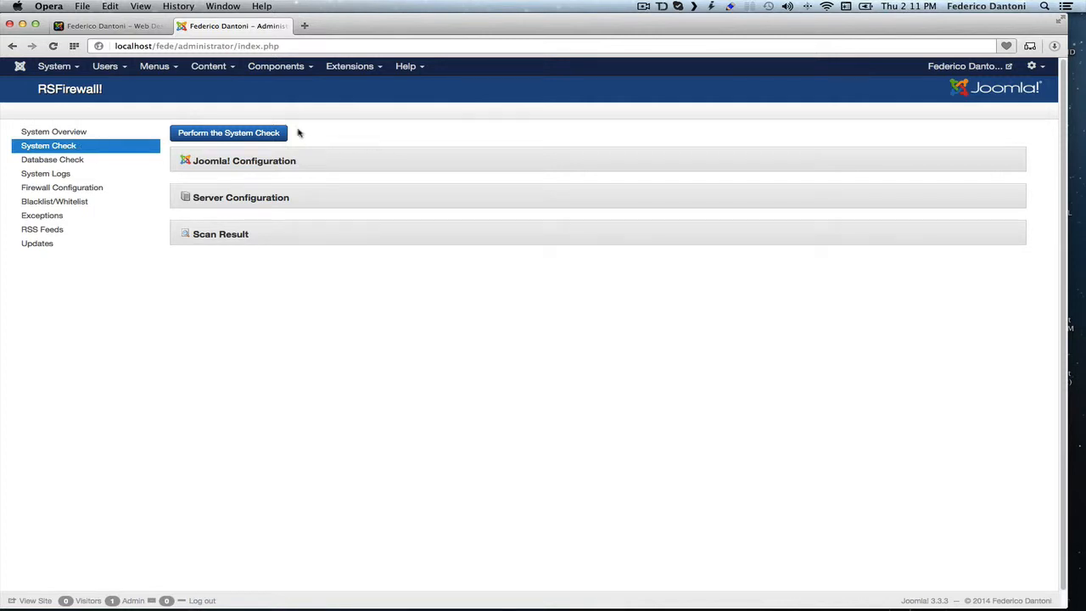
{"action": "left_click", "coordinate": [228, 132]}
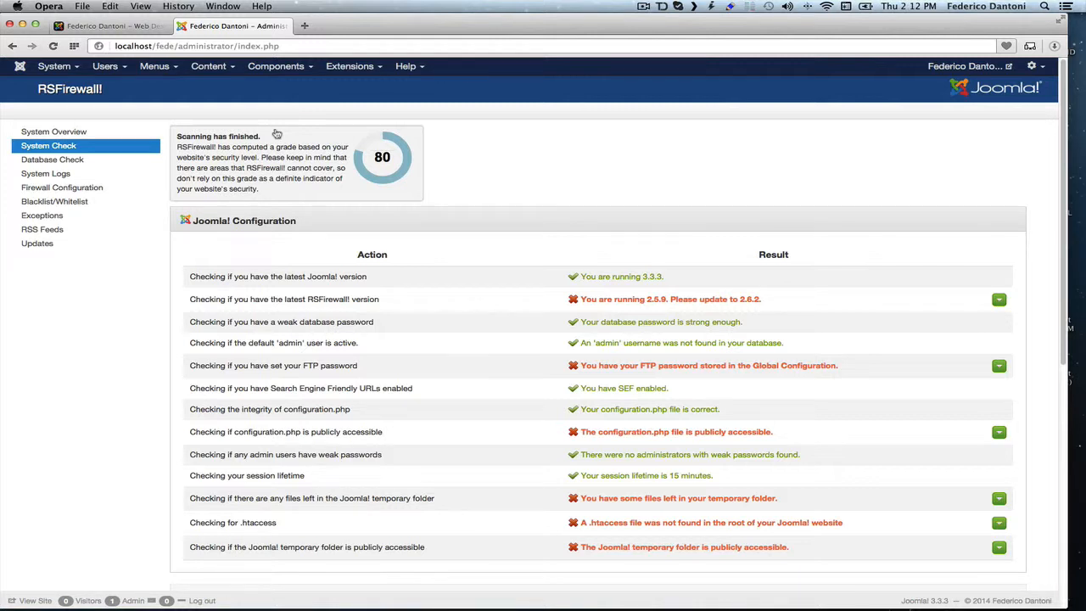
{"action": "mouse_move", "coordinate": [589, 270]}
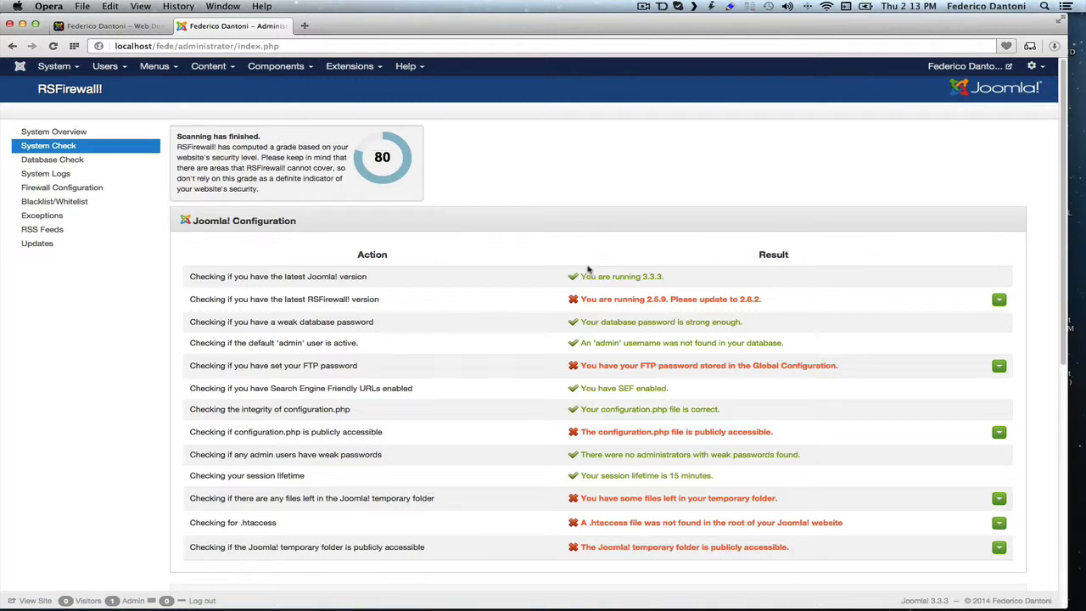
{"action": "scroll", "scroll_direction": "down", "scroll_amount": 3}
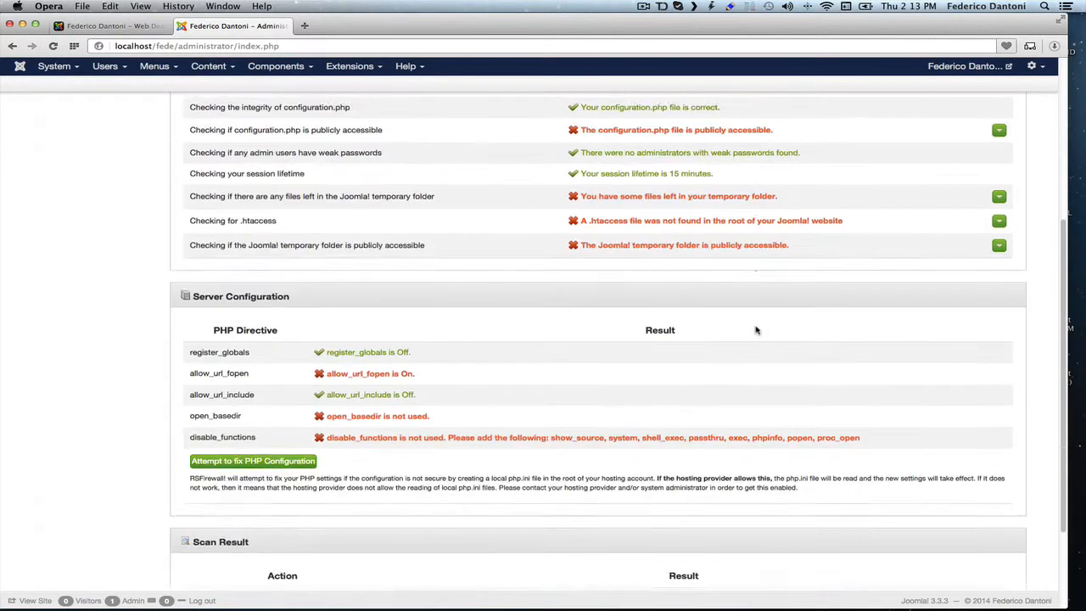
{"action": "scroll", "scroll_direction": "down", "scroll_amount": 3}
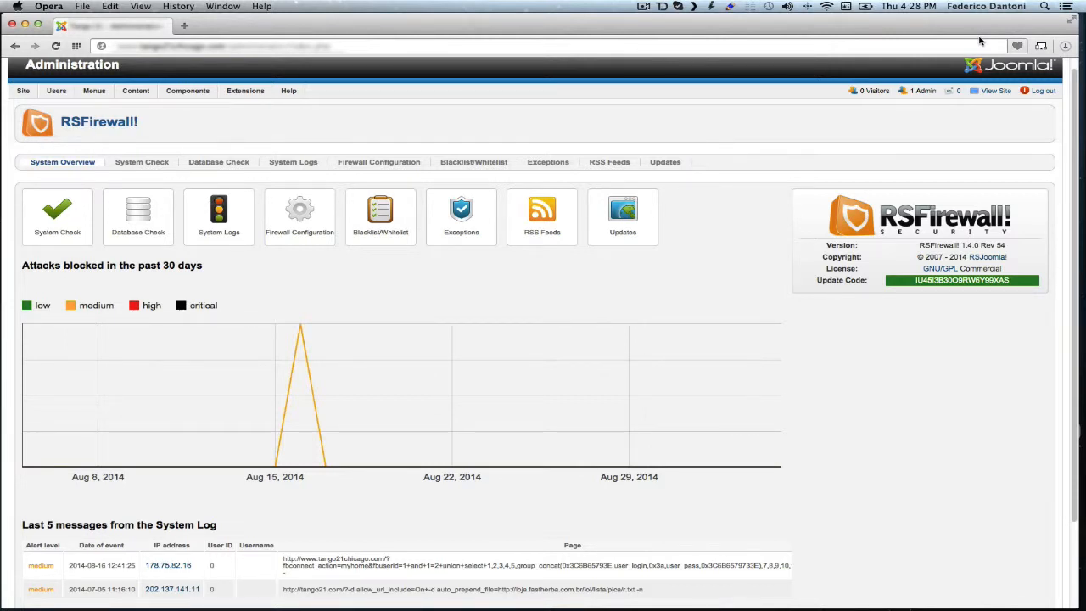
{"action": "scroll", "scroll_direction": "down", "scroll_amount": 3}
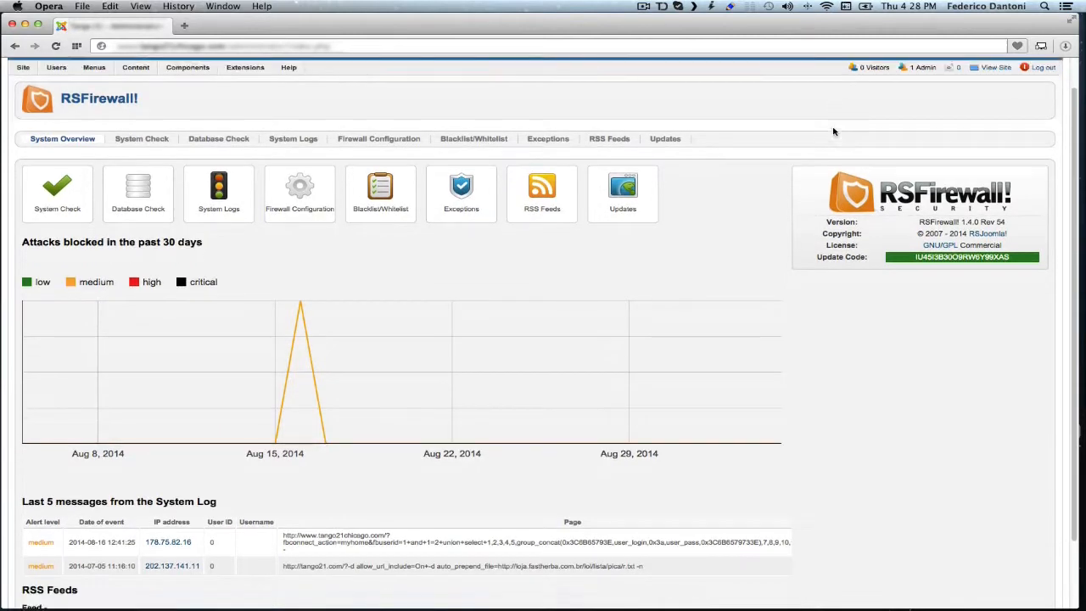
{"action": "scroll", "scroll_direction": "down", "scroll_amount": 3}
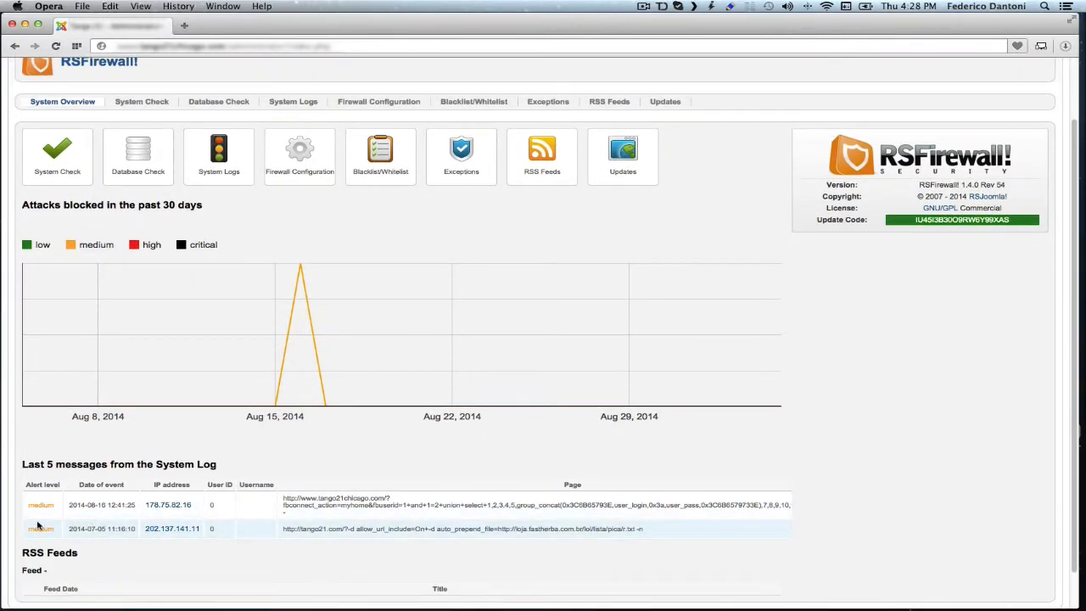
{"action": "mouse_move", "coordinate": [172, 529]}
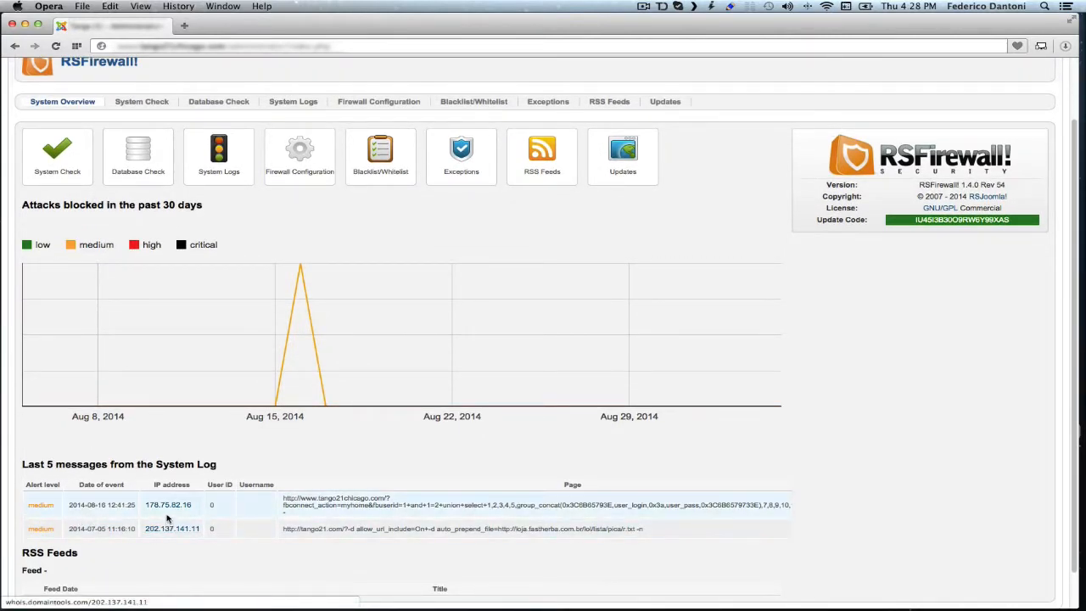
{"action": "mouse_move", "coordinate": [472, 513]}
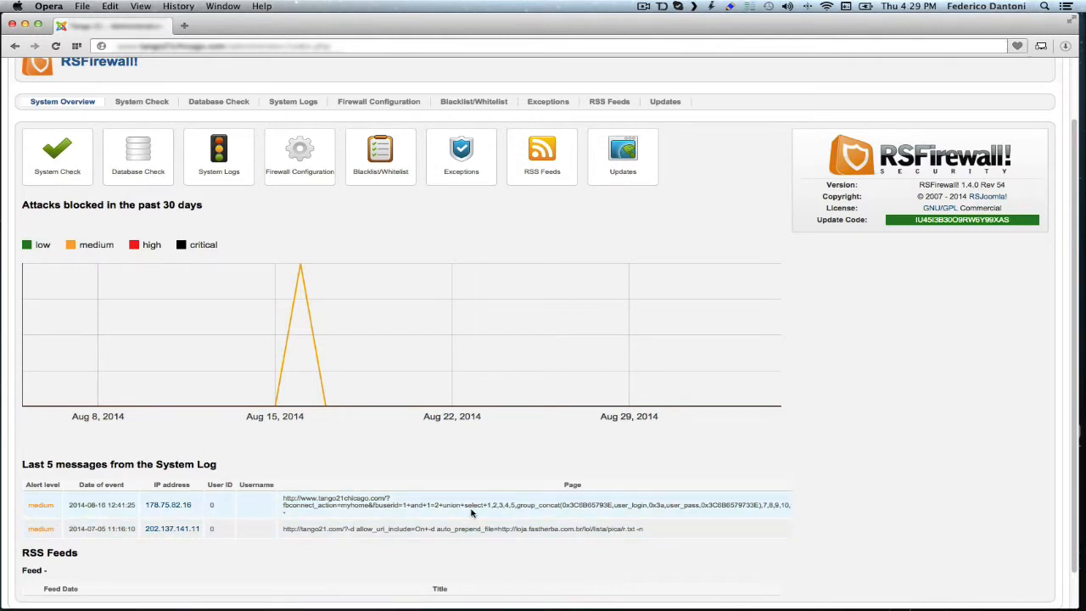
{"action": "scroll", "scroll_direction": "up", "scroll_amount": 3}
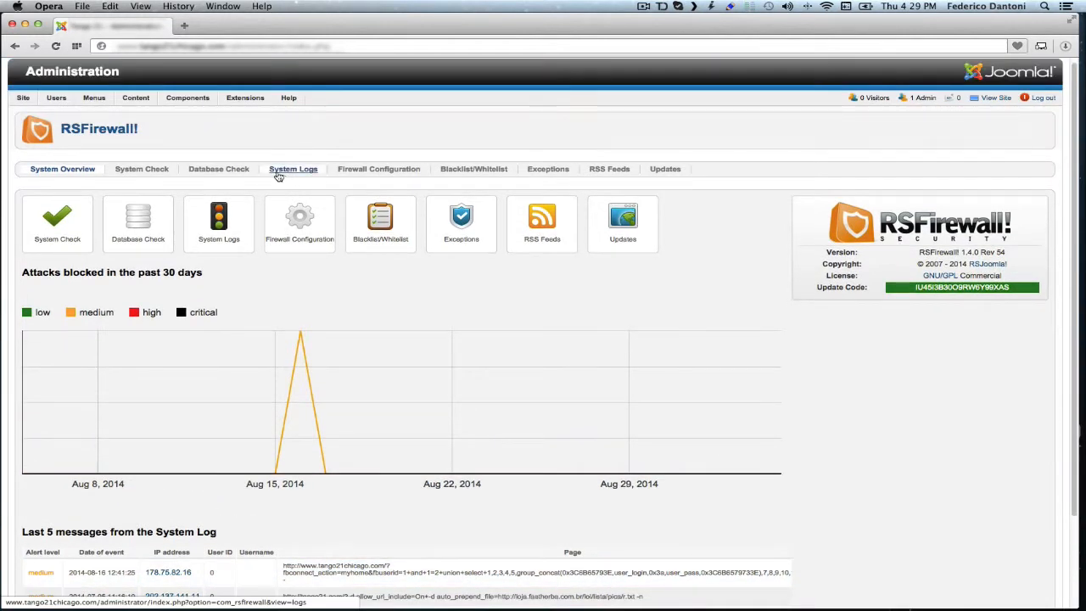
Step: Open RSFirewall System Logs and select attacker IP 178.75.82.16 in the first row
{"action": "left_click", "coordinate": [293, 169]}
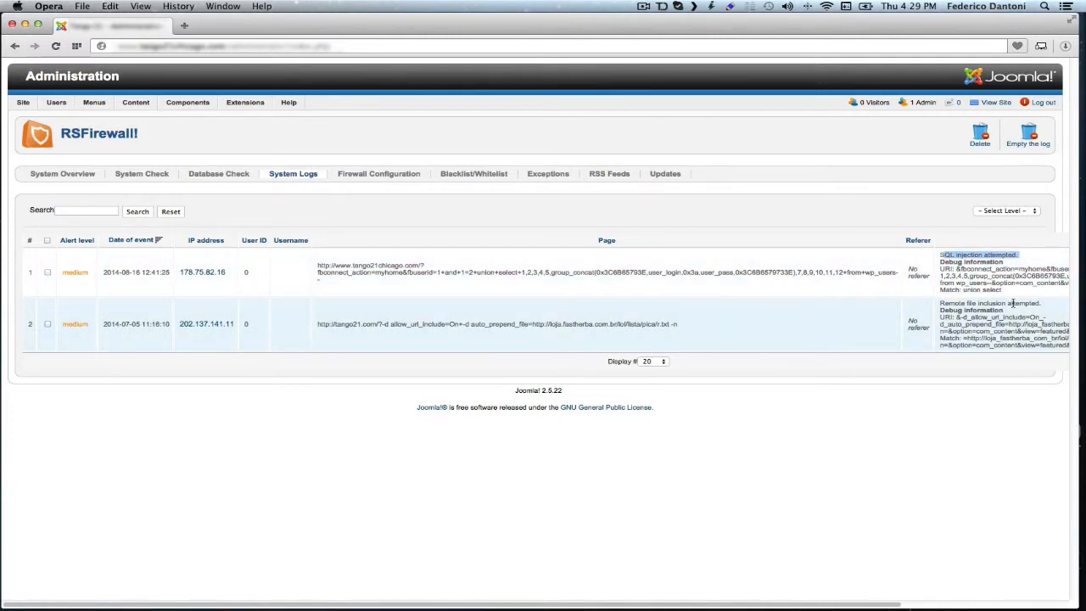
{"action": "mouse_move", "coordinate": [1044, 307]}
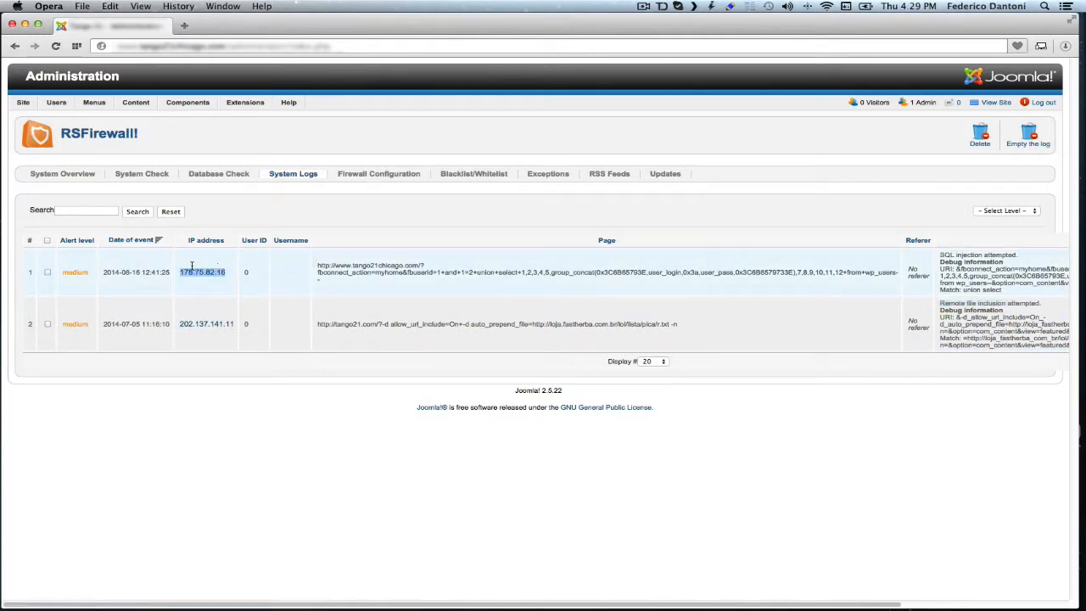
{"action": "left_click", "coordinate": [110, 6]}
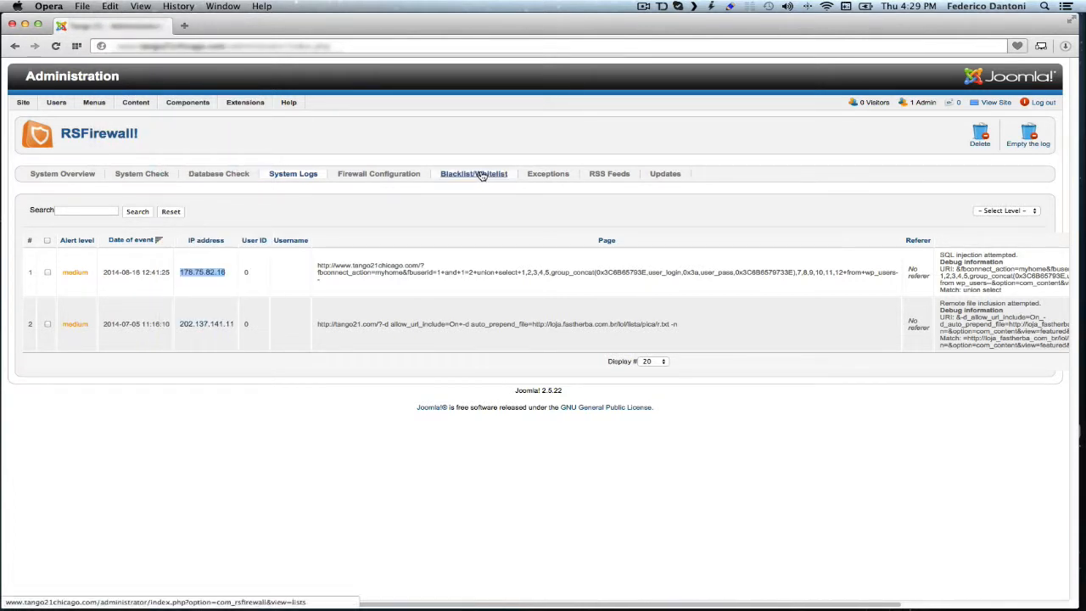
Step: Create a new Blacklist/Whitelist entry with IP address 178.75.82.16
{"action": "left_click", "coordinate": [474, 173]}
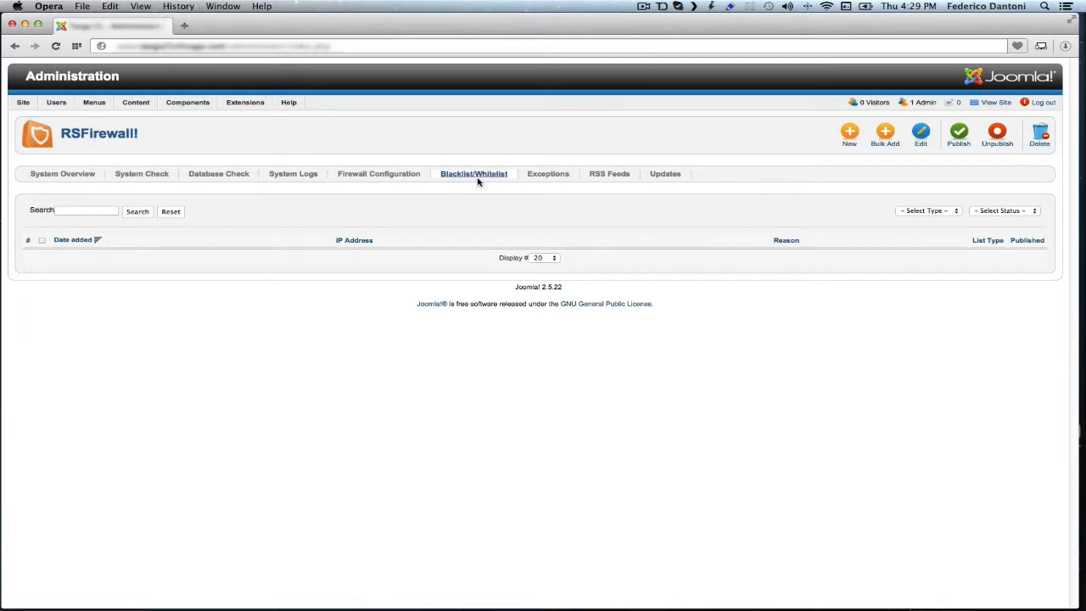
{"action": "left_click", "coordinate": [849, 133]}
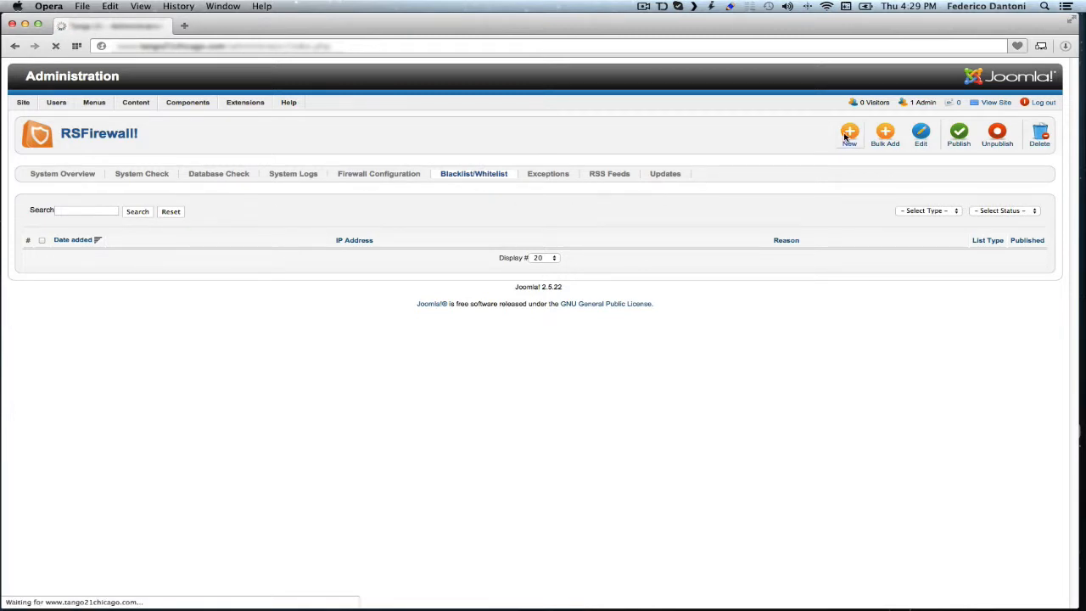
{"action": "left_click", "coordinate": [849, 133]}
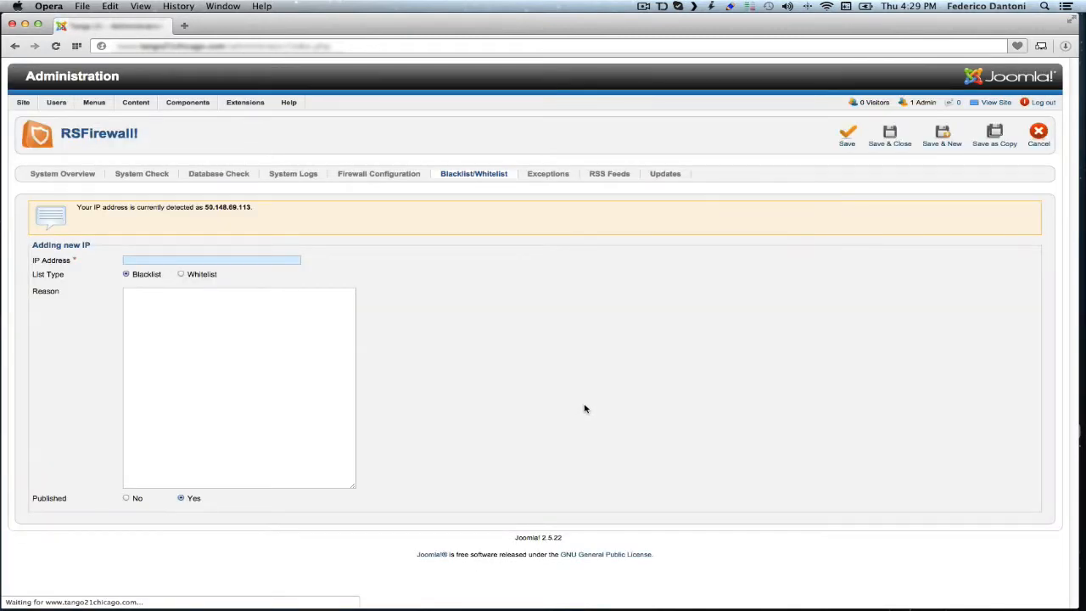
{"action": "left_click", "coordinate": [212, 260]}
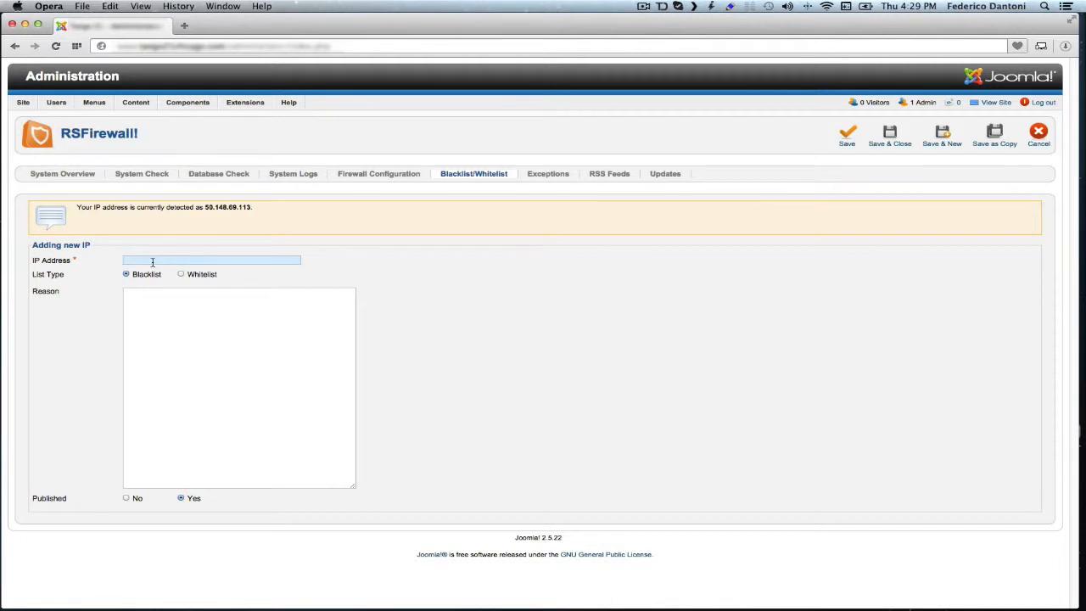
{"action": "type", "text": "178.75.82.16"}
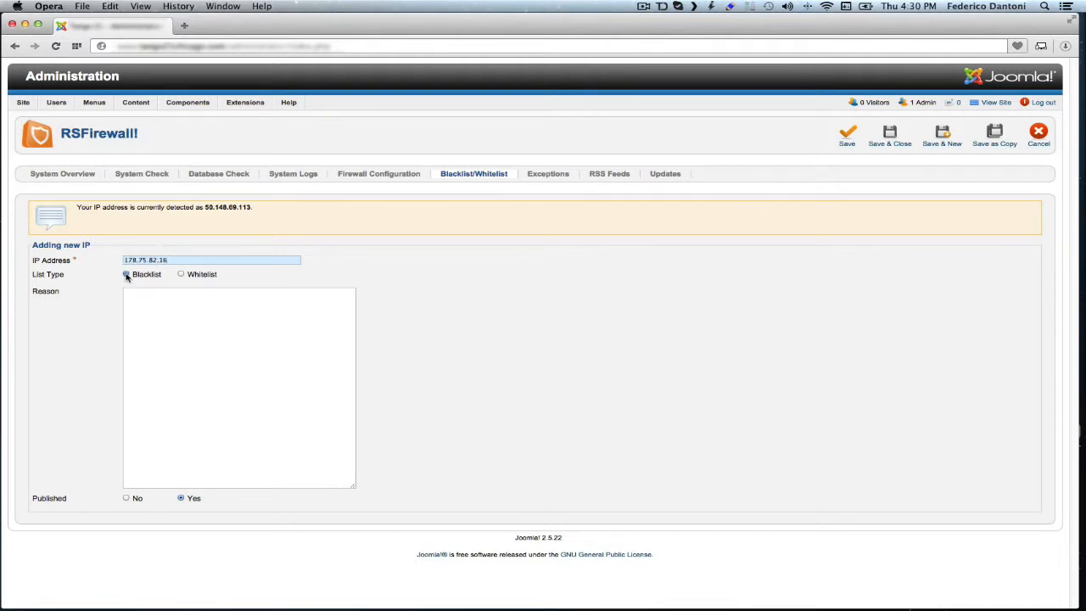
Step: Enter the reason 'You have been banned from this site for attempting an SQL Injection.'
{"action": "left_click", "coordinate": [237, 386]}
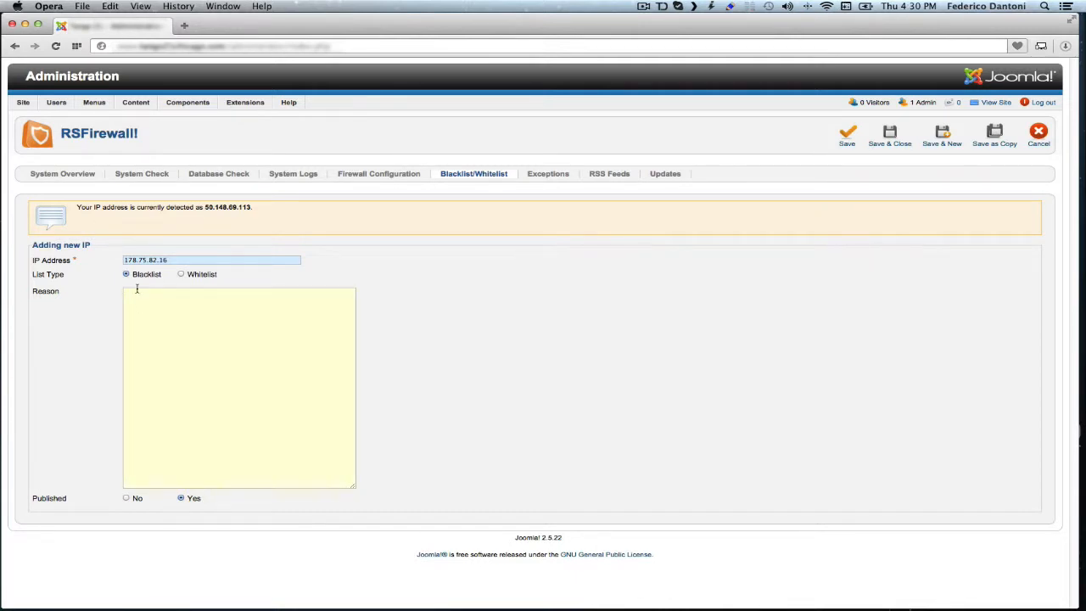
{"action": "type", "text": "You have been"}
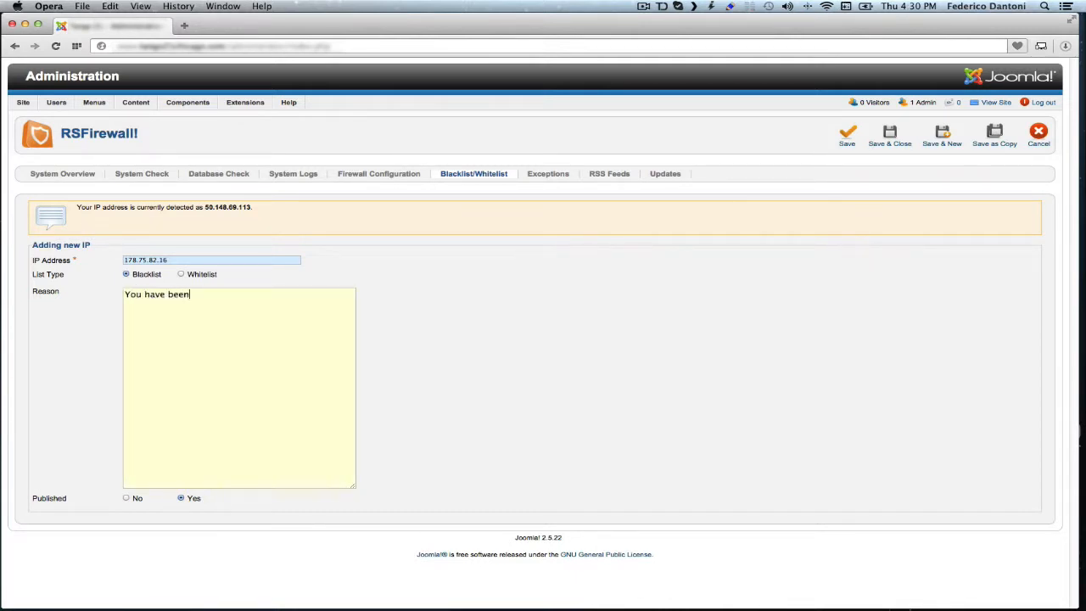
{"action": "type", "text": "ban"}
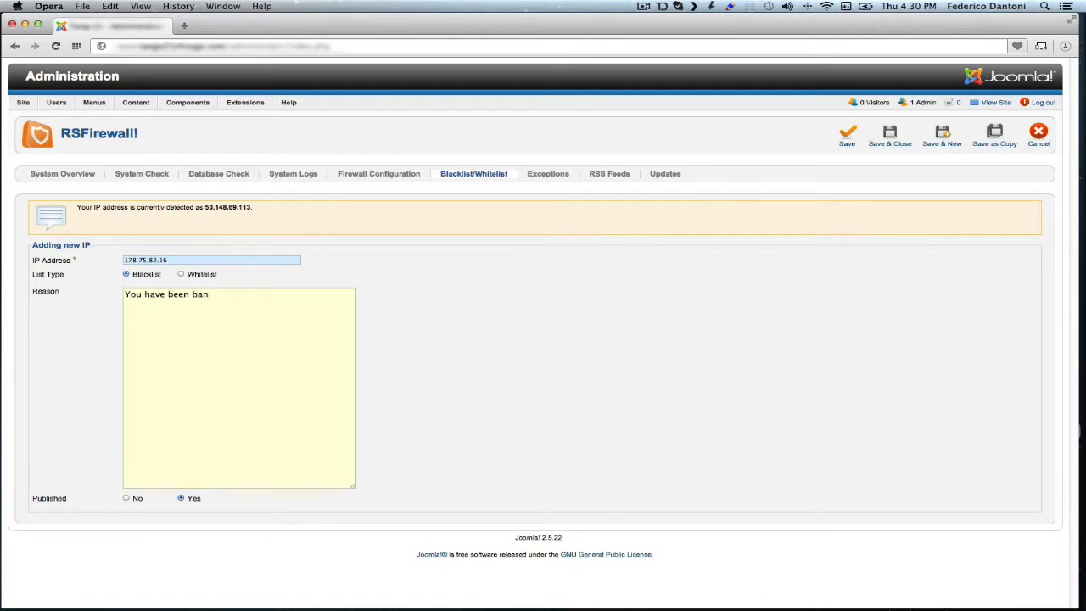
{"action": "type", "text": "ned"}
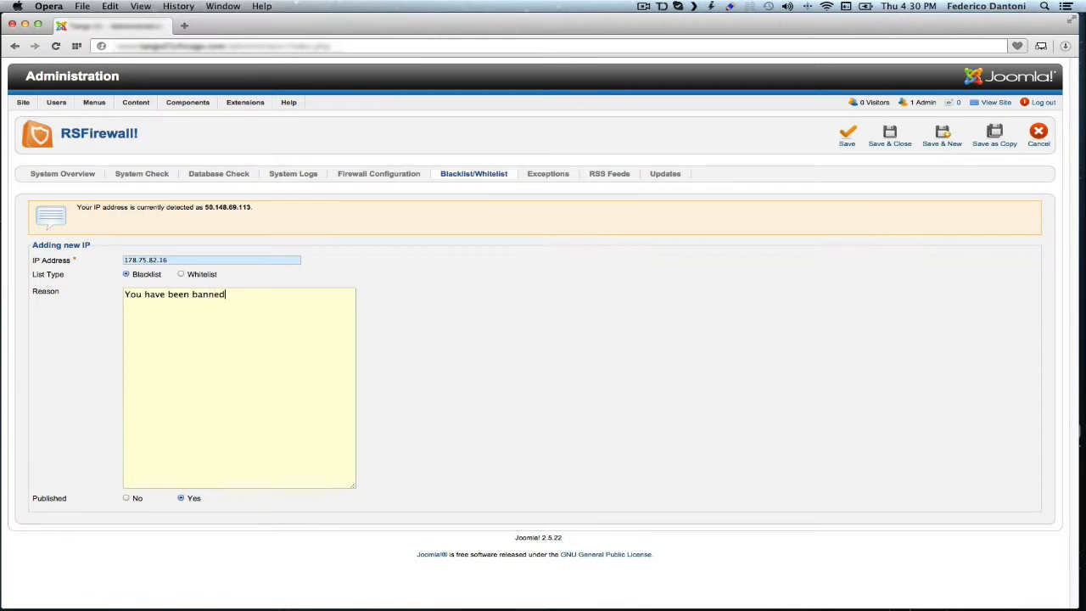
{"action": "type", "text": "from this s"}
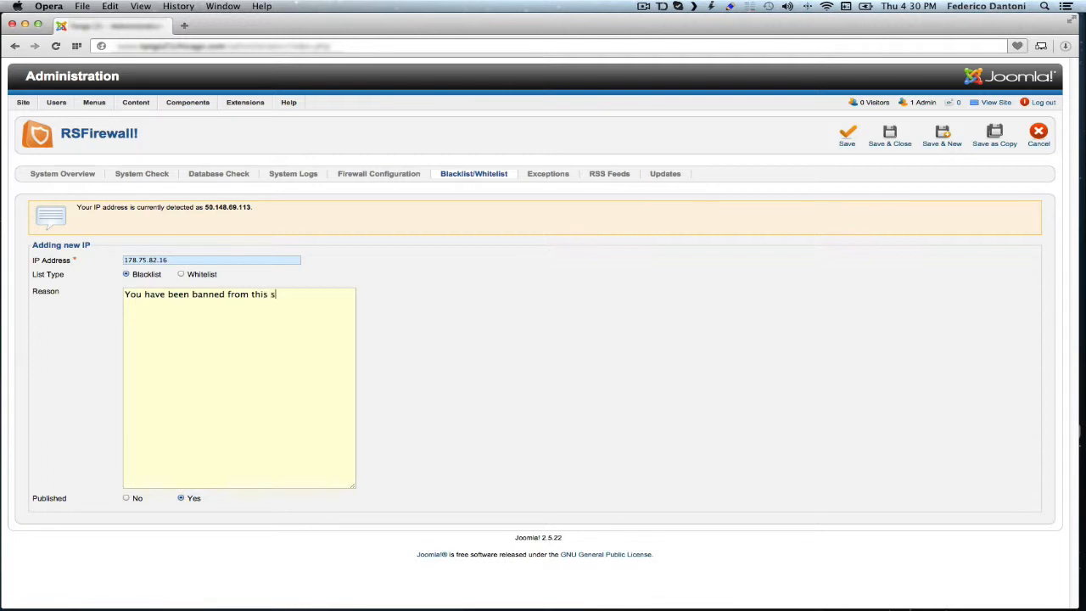
{"action": "type", "text": "ite for attempt"}
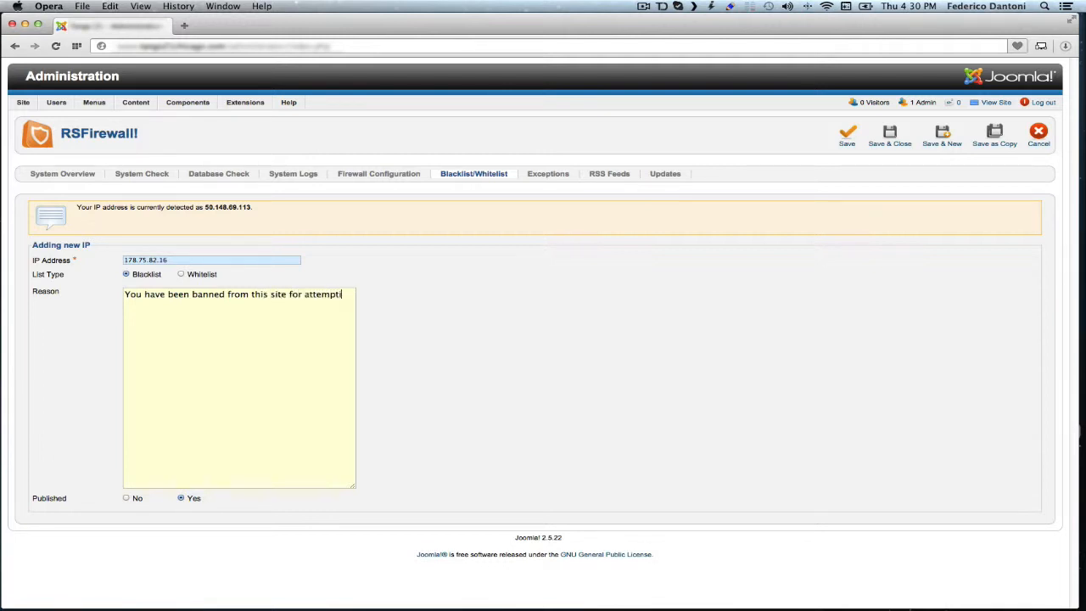
{"action": "type", "text": "ing an"}
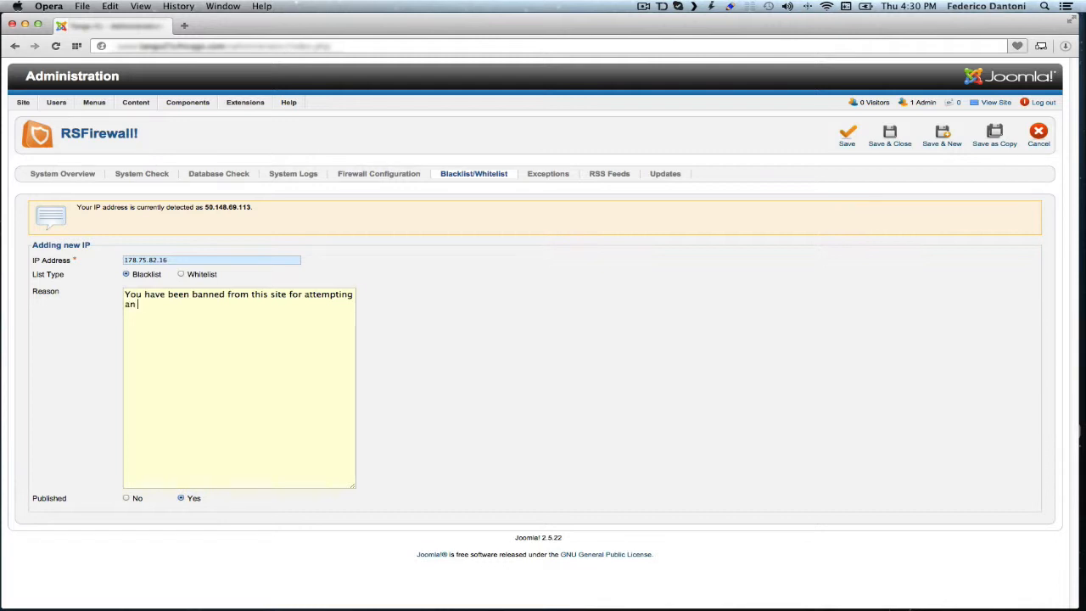
{"action": "type", "text": "SQL In"}
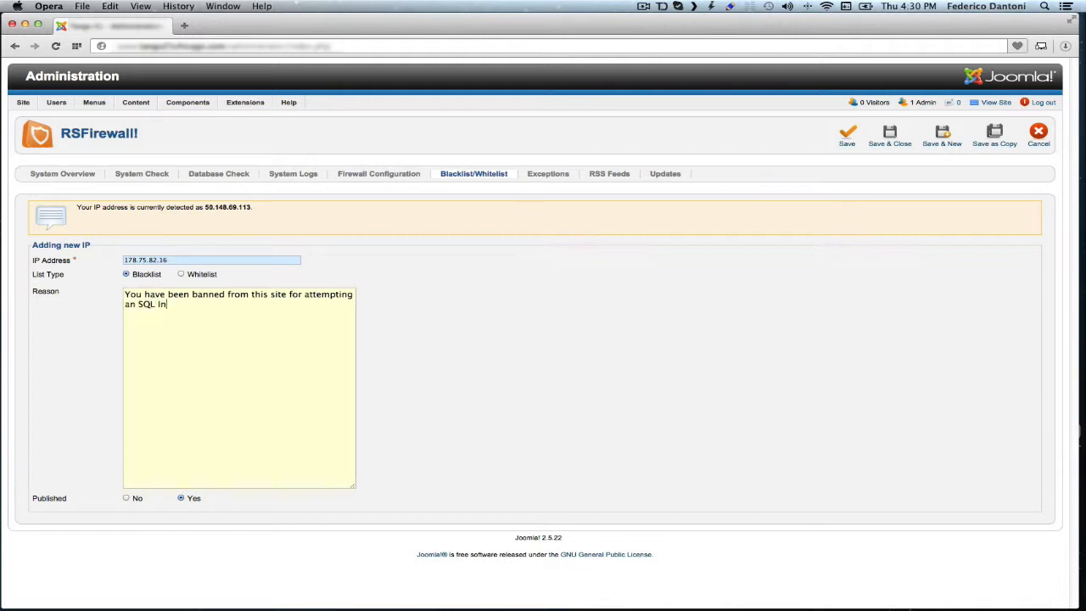
{"action": "type", "text": "jectip"}
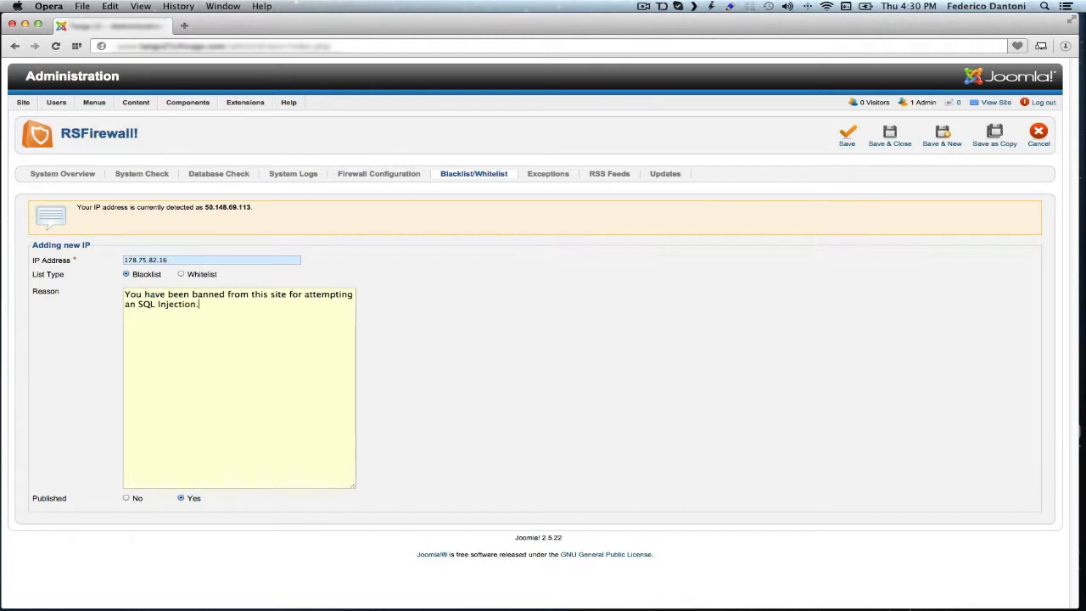
{"action": "mouse_move", "coordinate": [817, 155]}
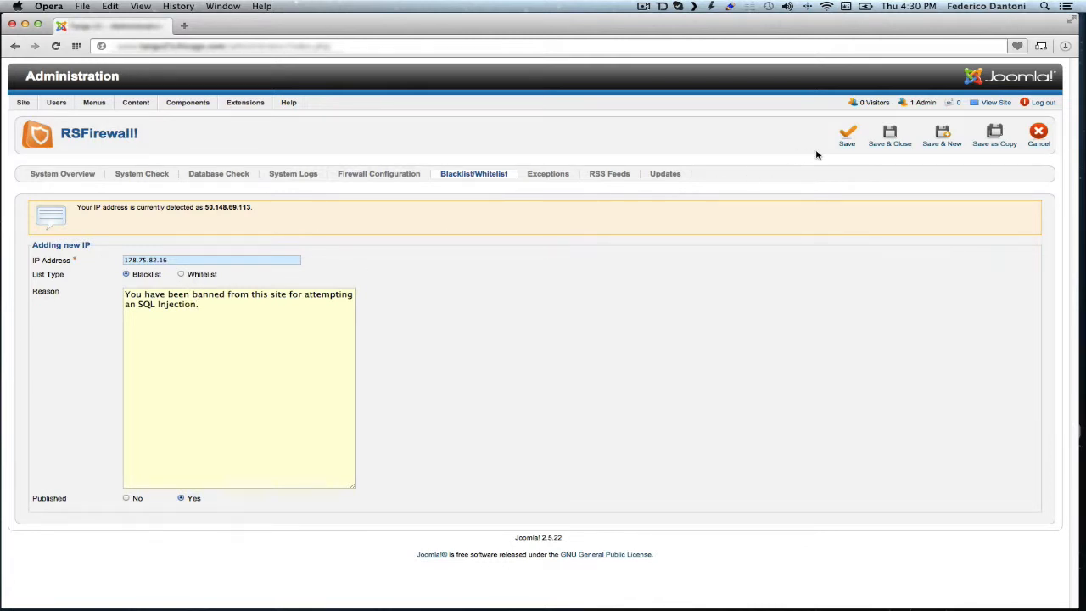
Step: Save and close the 178.75.82.16 blacklist entry
{"action": "left_click", "coordinate": [889, 136]}
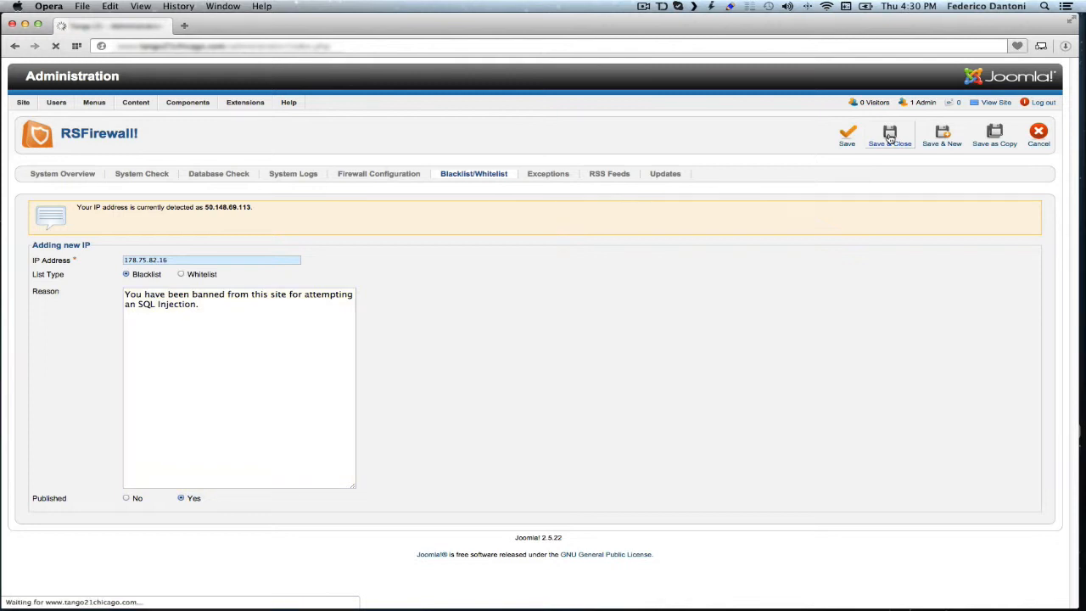
{"action": "left_click", "coordinate": [890, 134]}
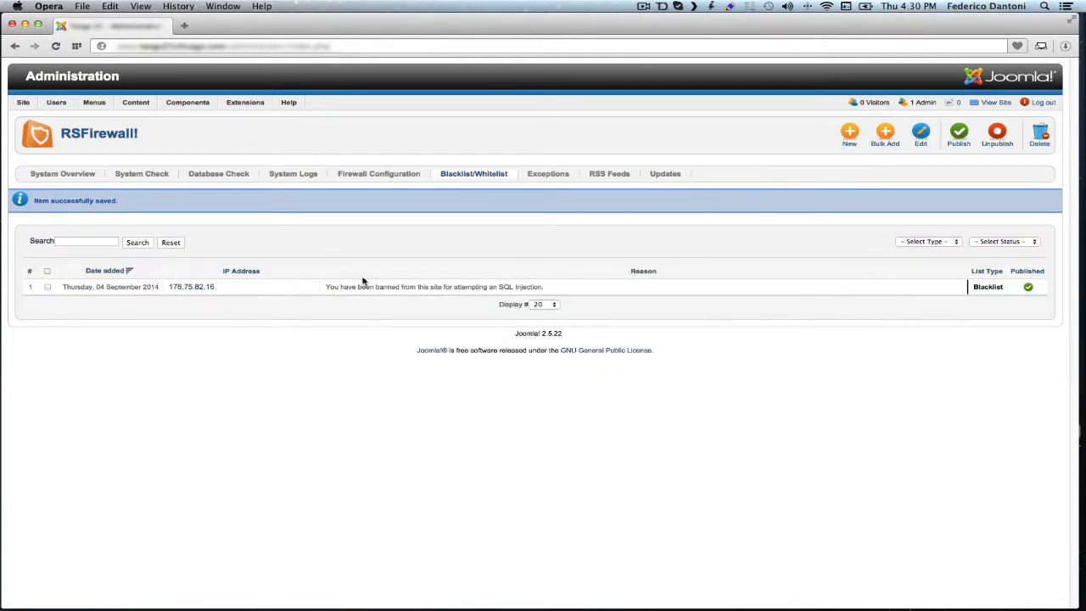
{"action": "mouse_move", "coordinate": [191, 287]}
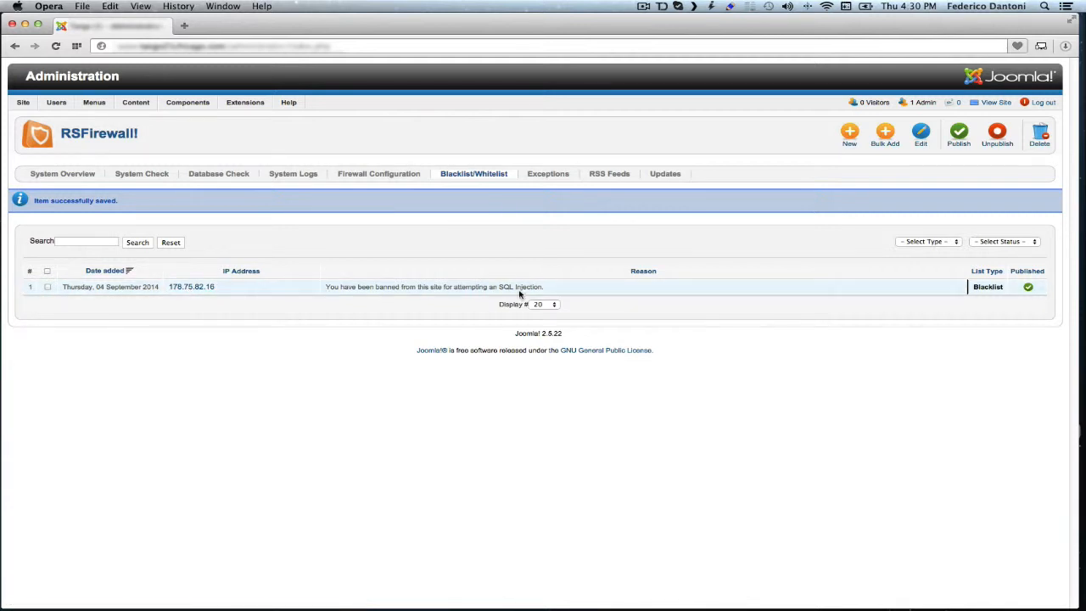
{"action": "left_click", "coordinate": [1039, 136]}
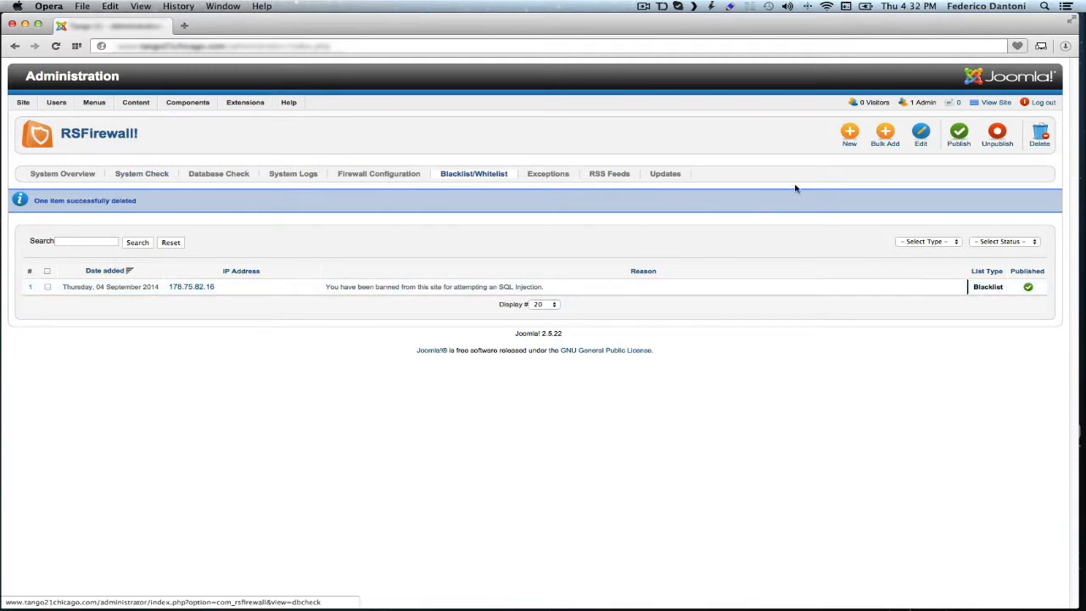
{"action": "mouse_move", "coordinate": [251, 157]}
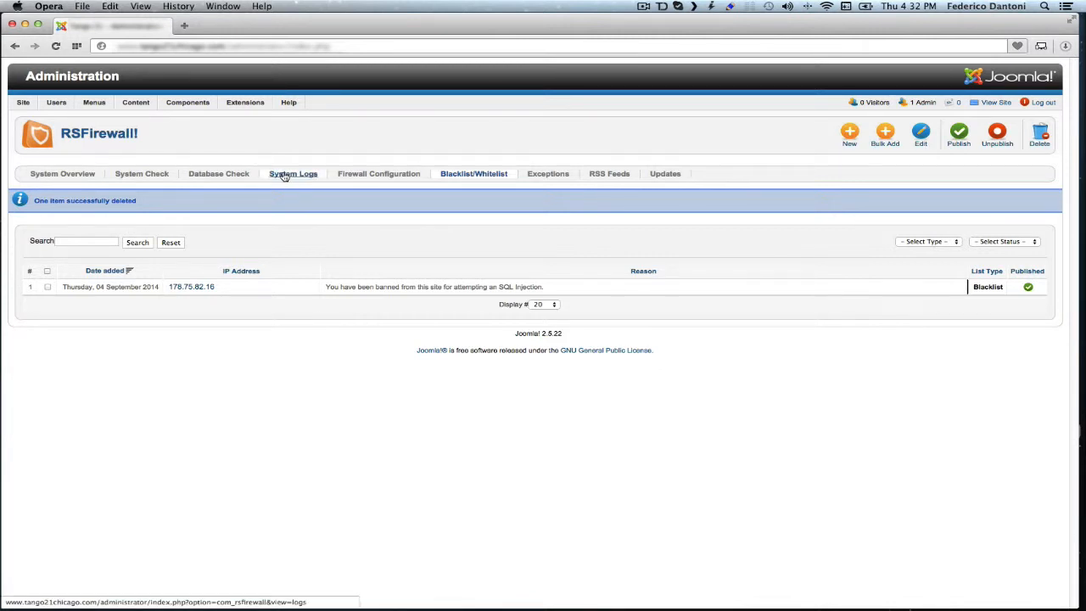
Step: Copy IP 202.137.141.11 from the System Logs
{"action": "left_click", "coordinate": [293, 173]}
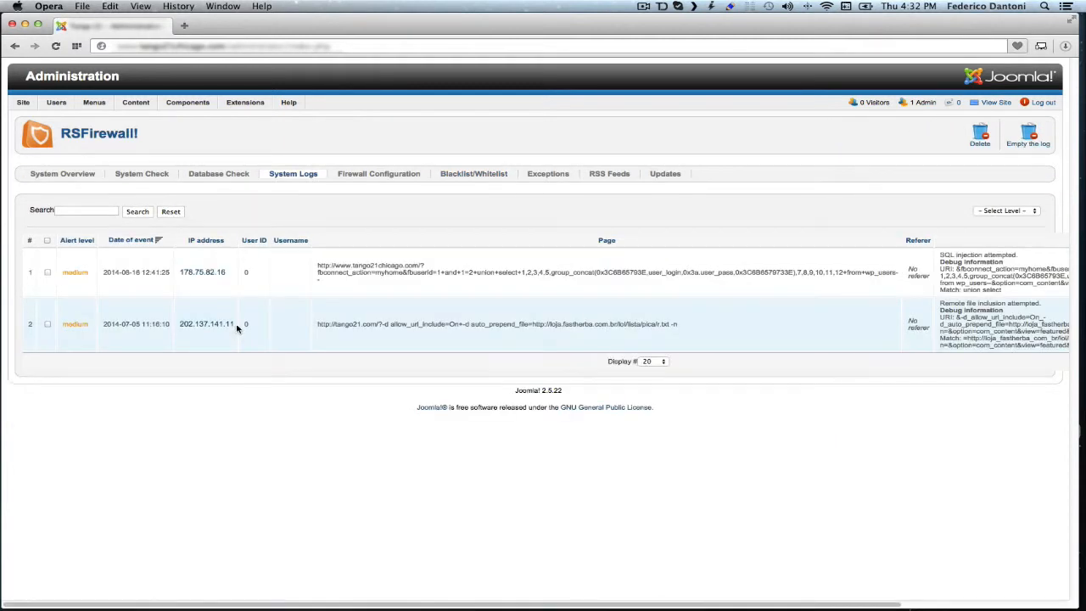
{"action": "double_click", "coordinate": [205, 324]}
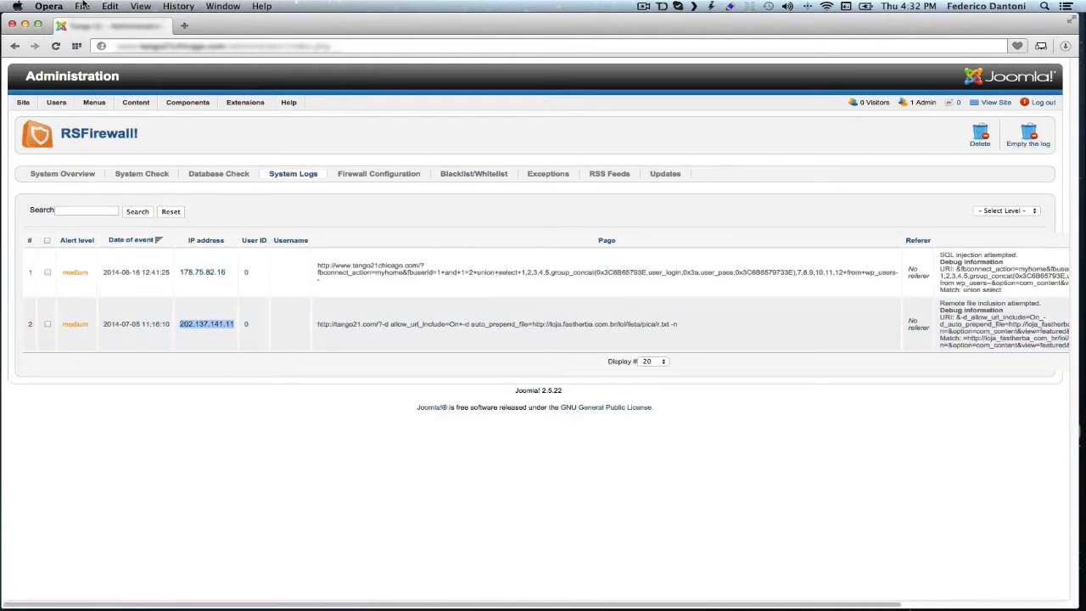
{"action": "left_click", "coordinate": [82, 6]}
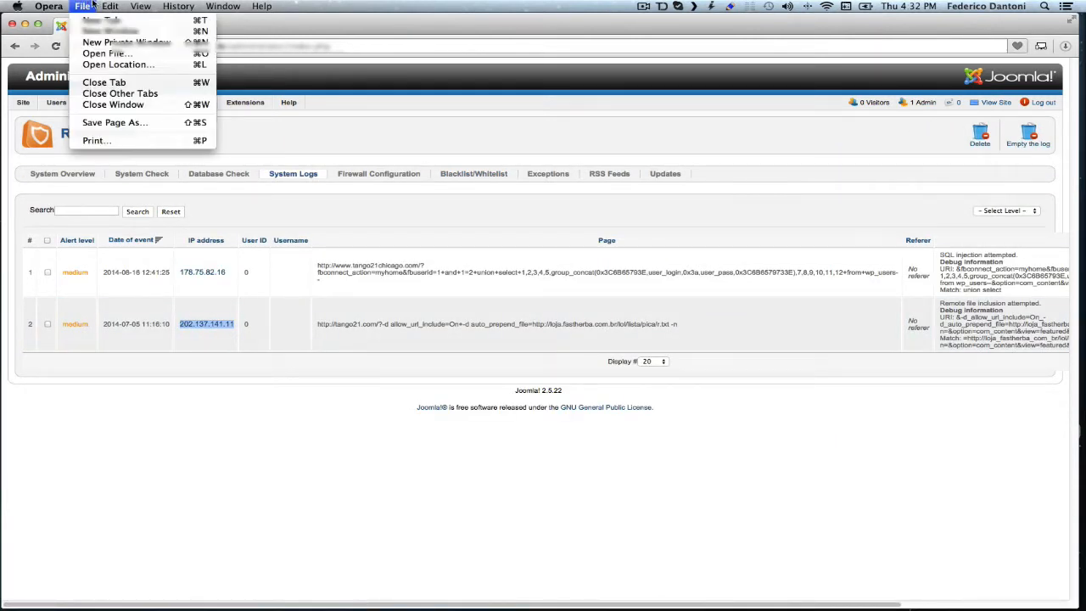
{"action": "left_click", "coordinate": [109, 6]}
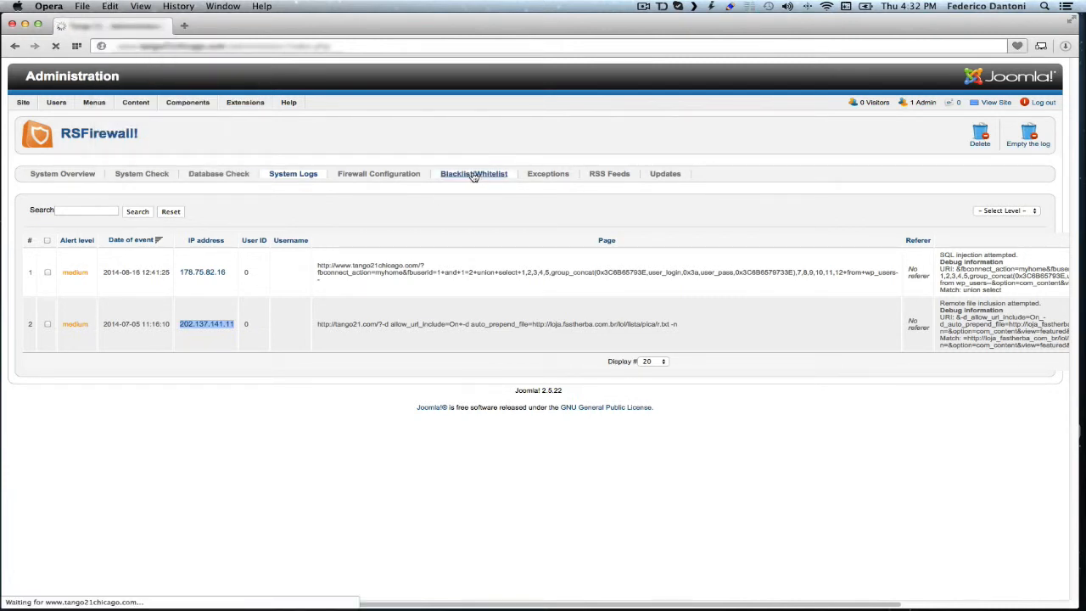
Step: Create a new Blacklist/Whitelist entry with IP address 202.137.141.11
{"action": "left_click", "coordinate": [473, 173]}
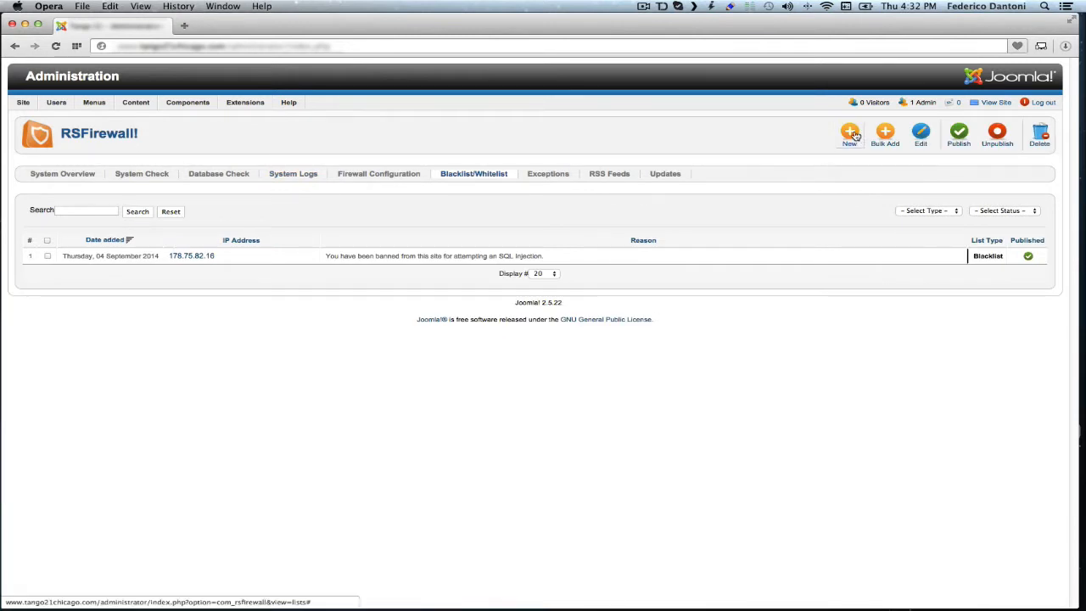
{"action": "left_click", "coordinate": [849, 134]}
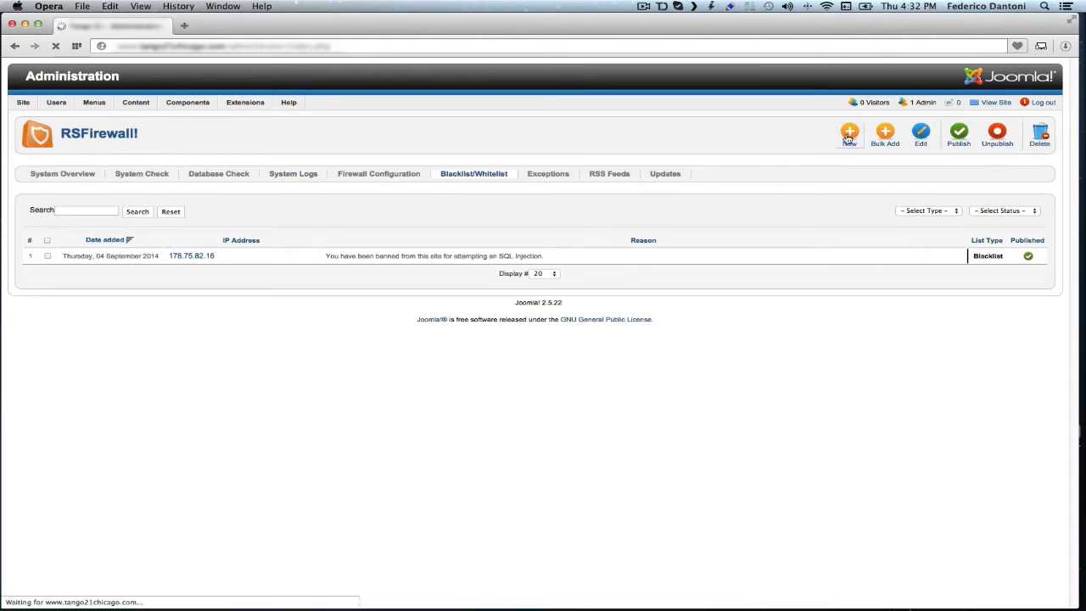
{"action": "left_click", "coordinate": [849, 134]}
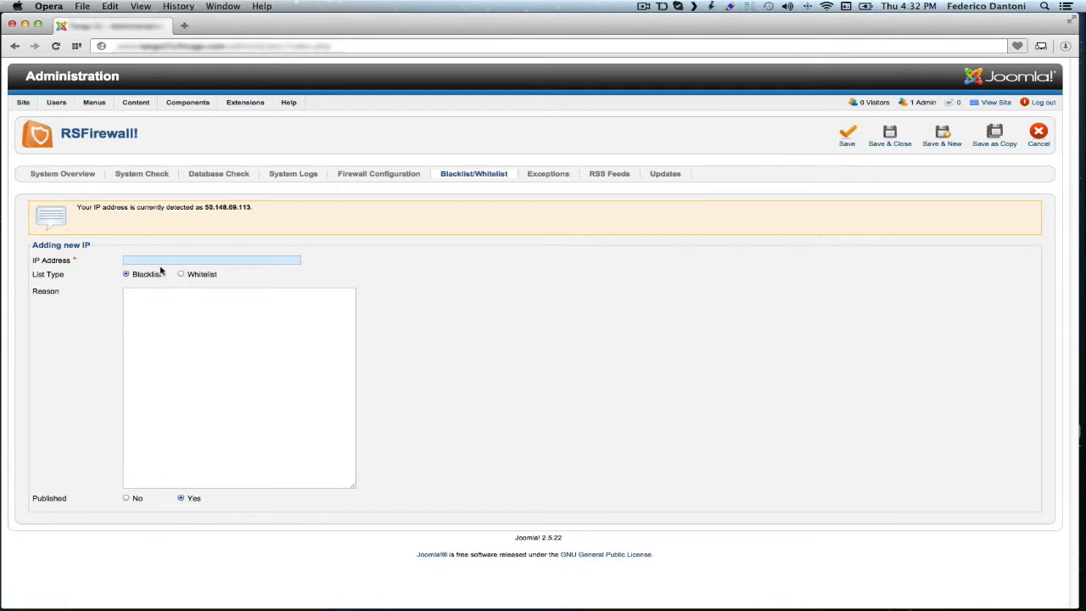
{"action": "type", "text": "202.137.141.11"}
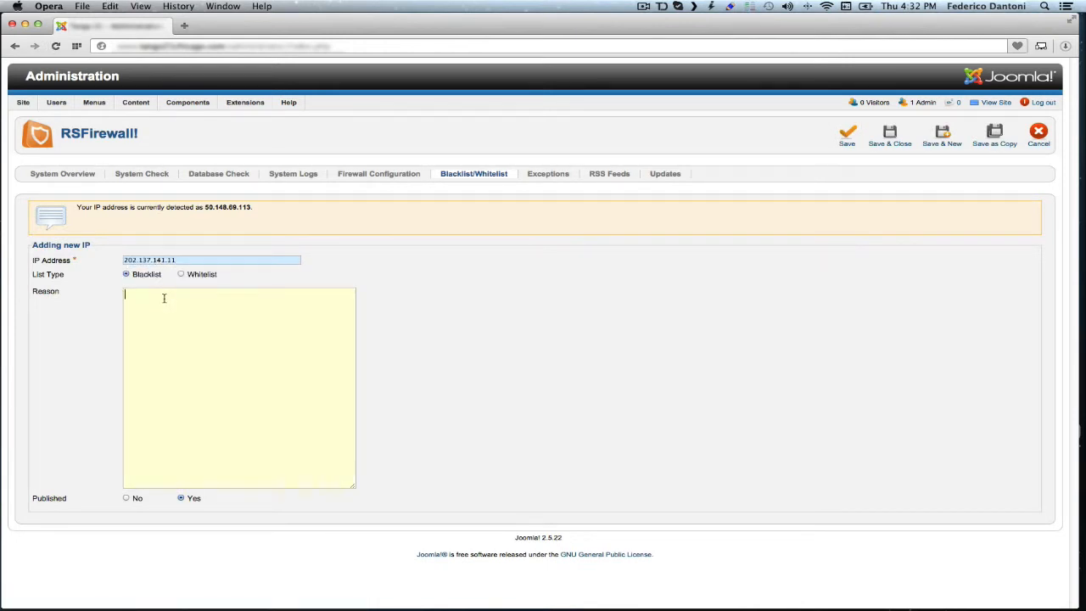
Step: Give it a ban reason for attempting a file inclusion, then save and close
{"action": "type", "text": "You have been banned f"}
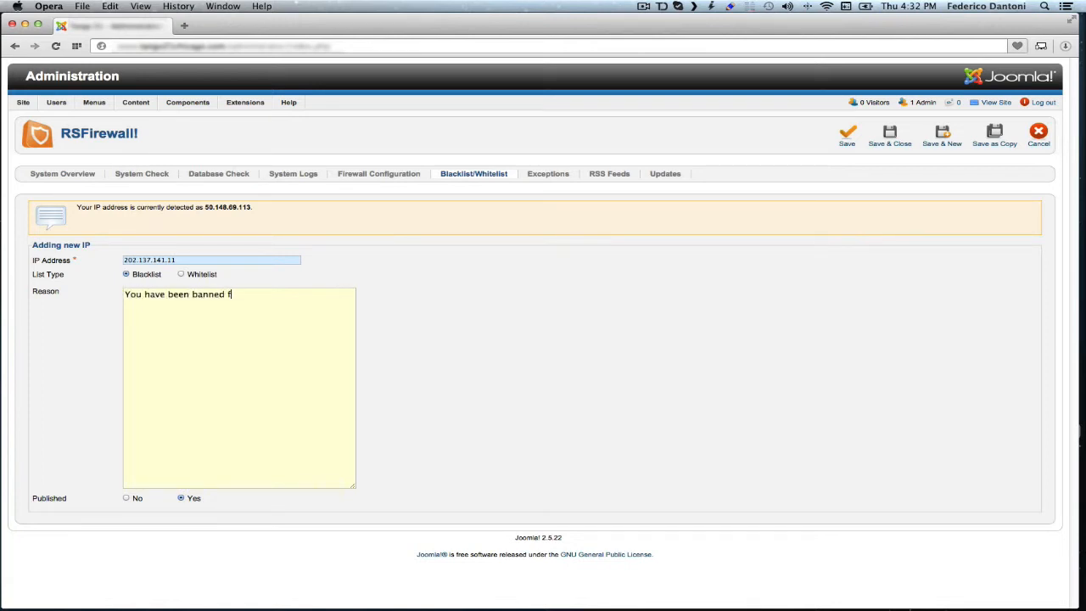
{"action": "type", "text": "rom thi"}
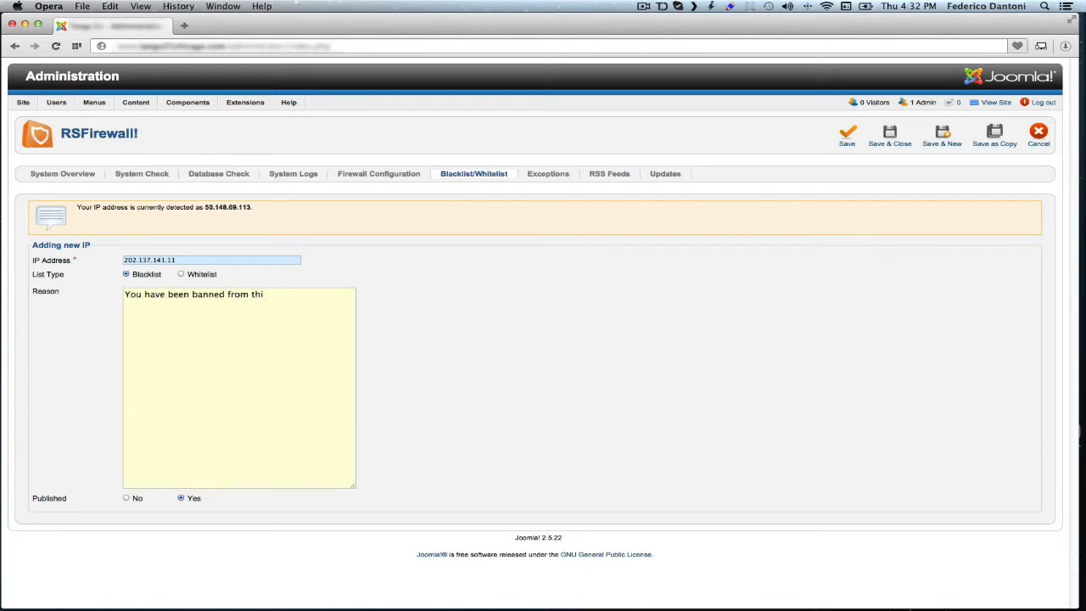
{"action": "type", "text": "s site fo"}
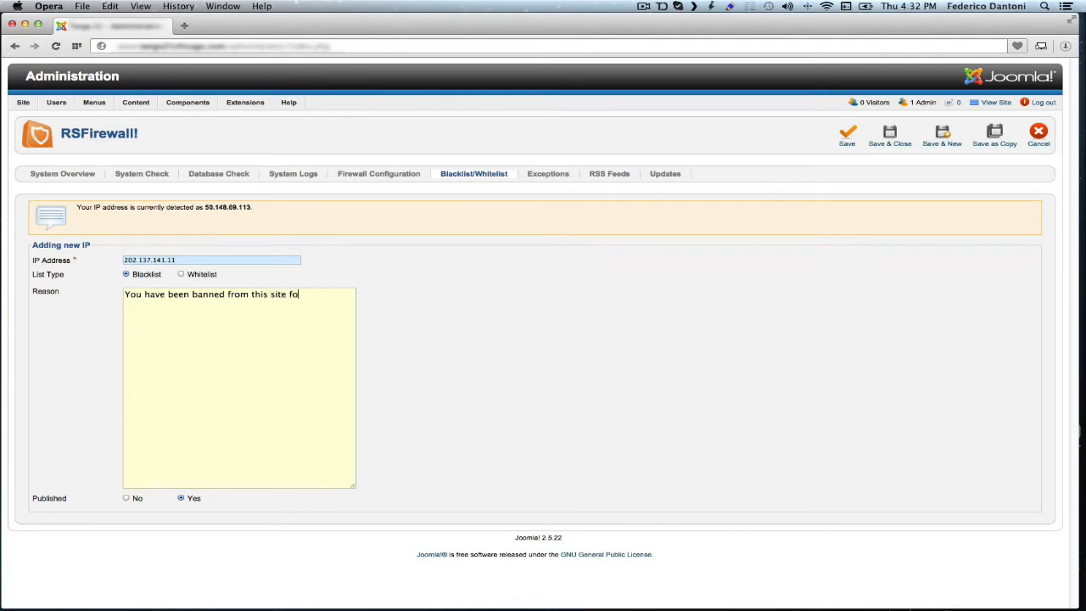
{"action": "type", "text": "r attempting"}
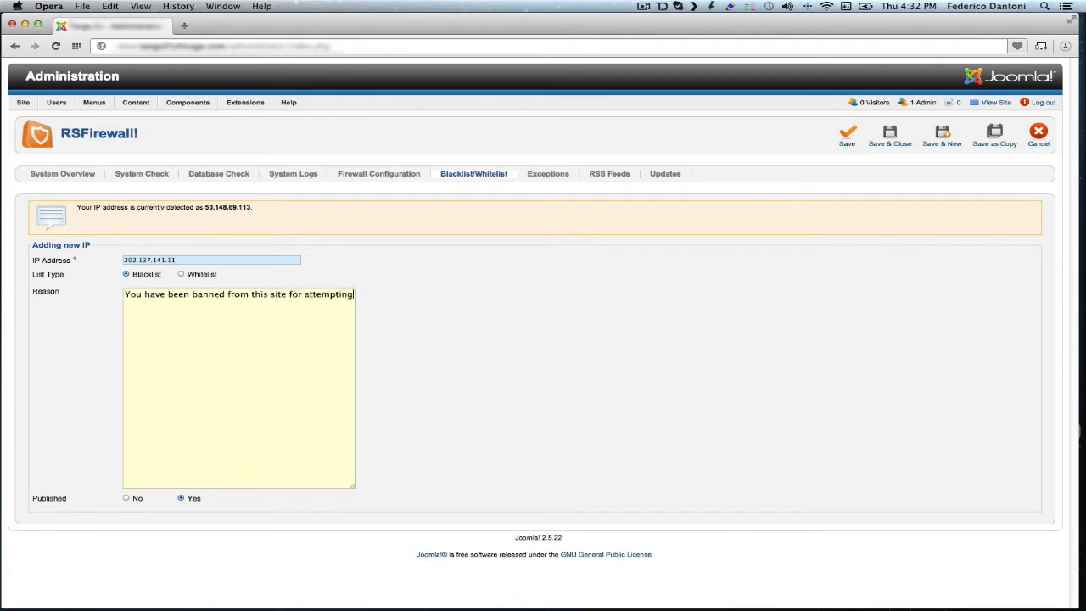
{"action": "type", "text": "a file"}
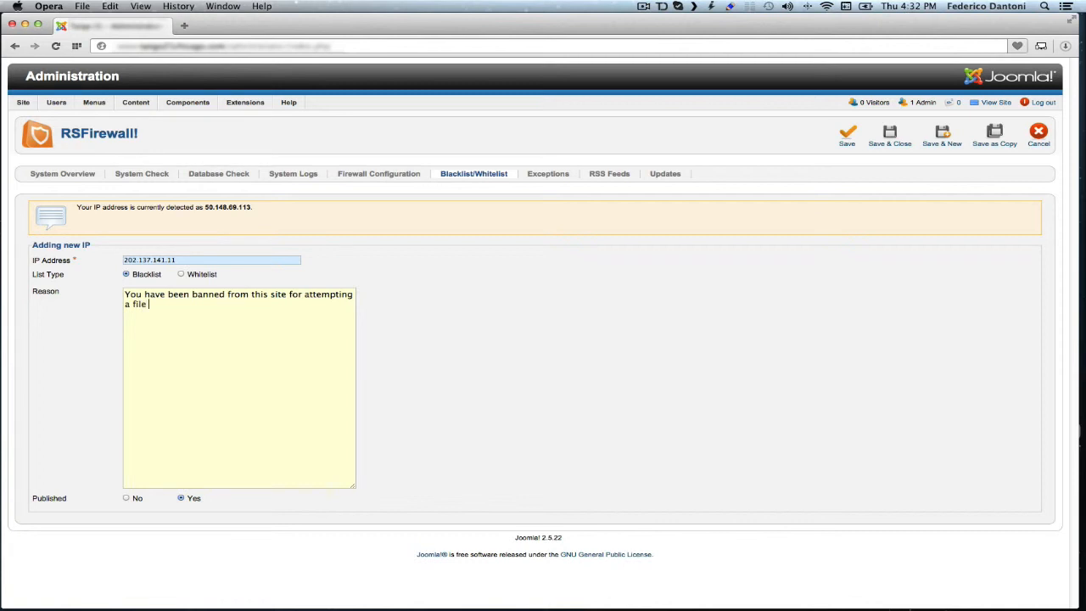
{"action": "type", "text": "inclussion."}
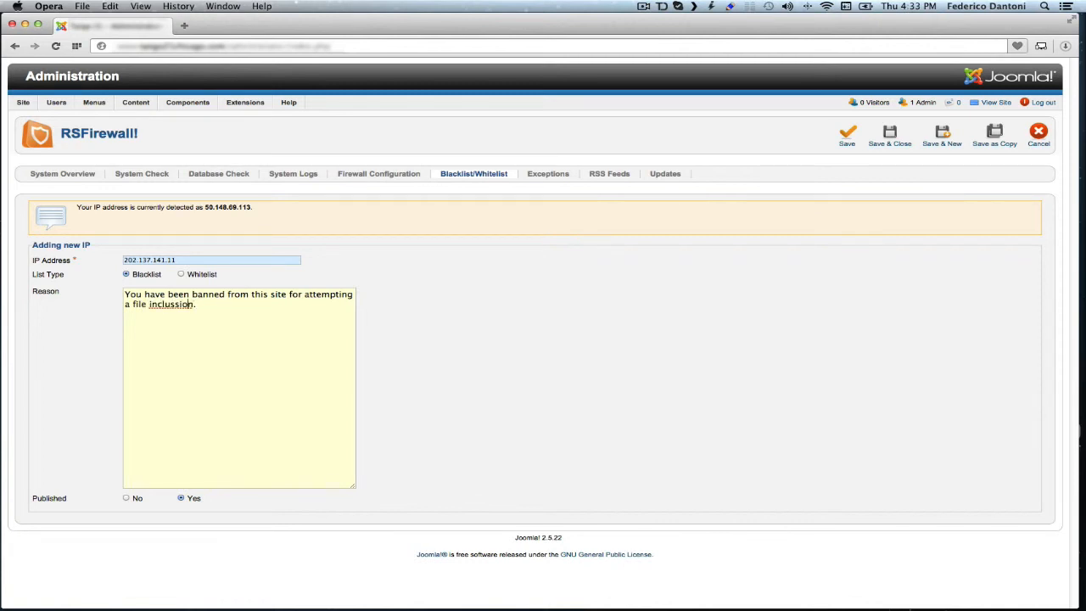
{"action": "mouse_move", "coordinate": [552, 345]}
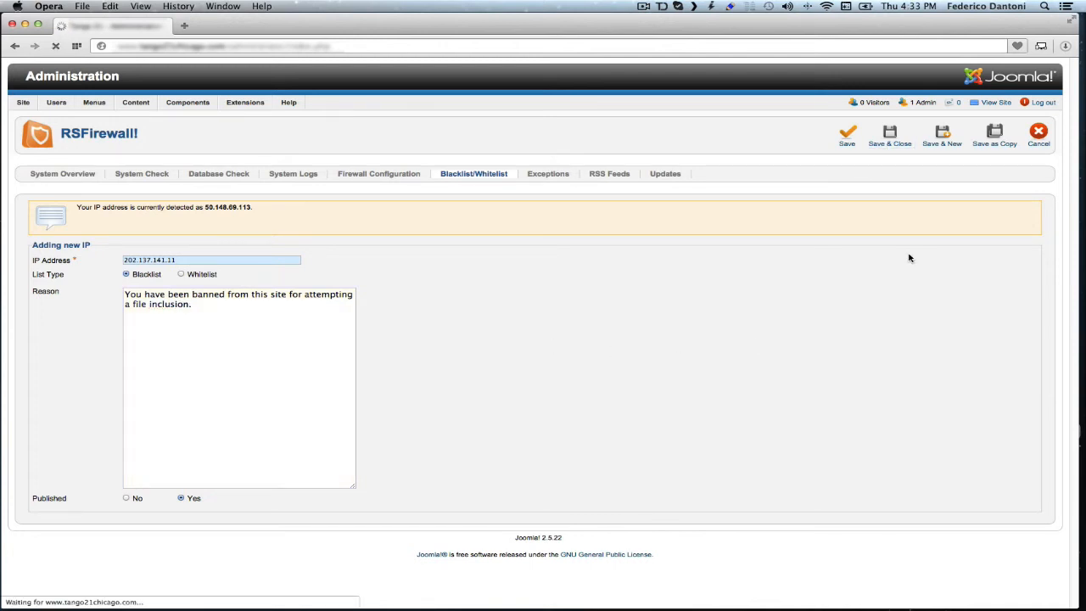
{"action": "left_click", "coordinate": [847, 131]}
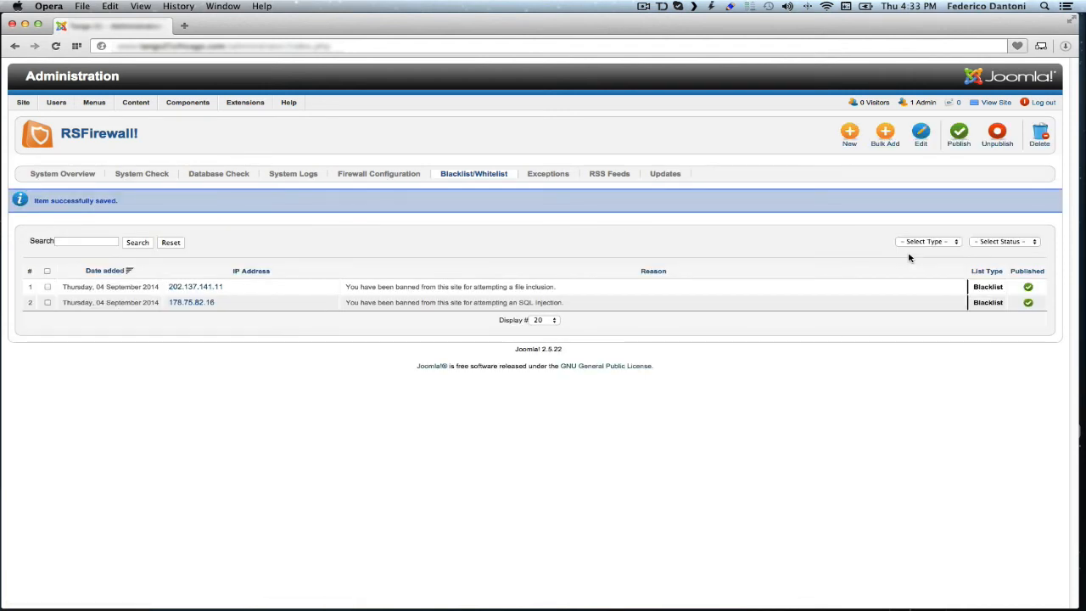